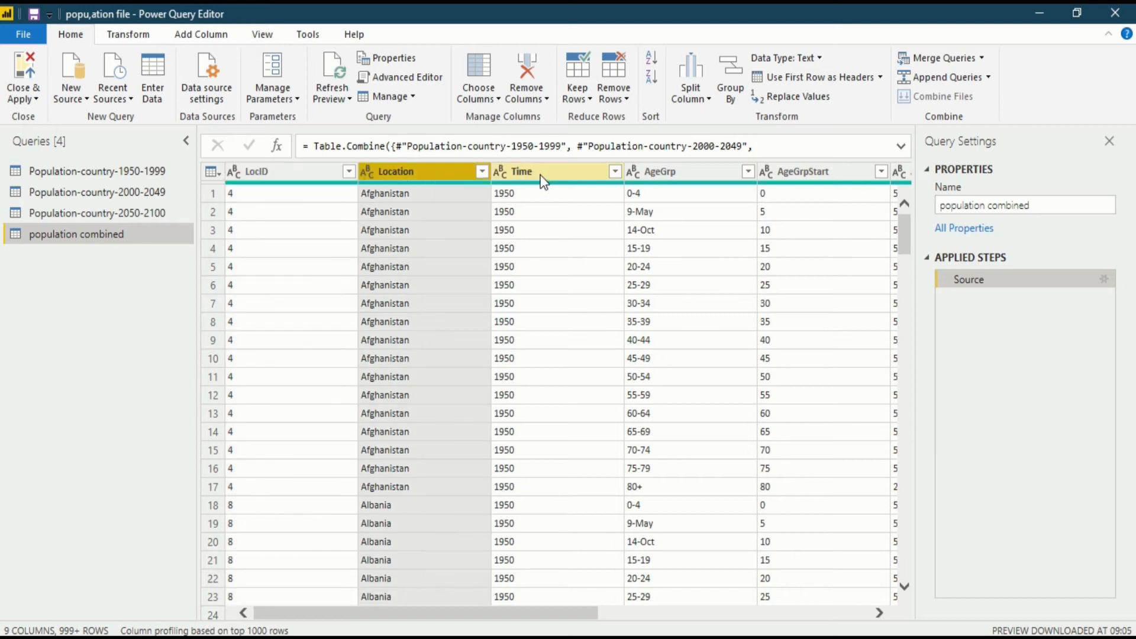
Select the AgeGrpStart column and show the Remove Columns / Remove Other Columns choices
left_click(280, 172)
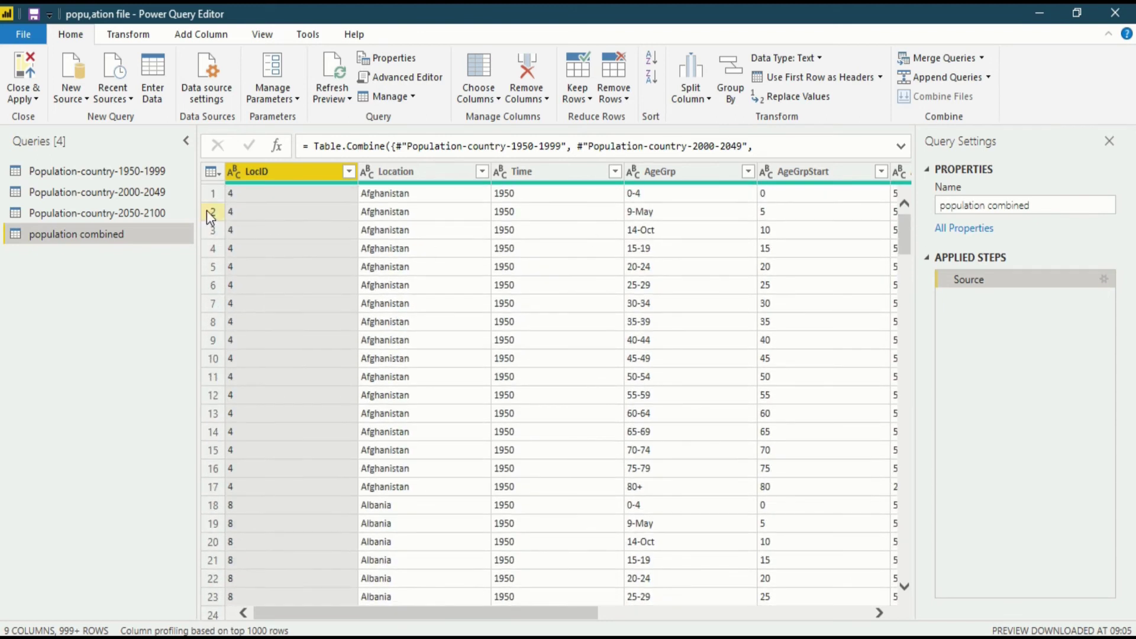
scroll("down", 3)
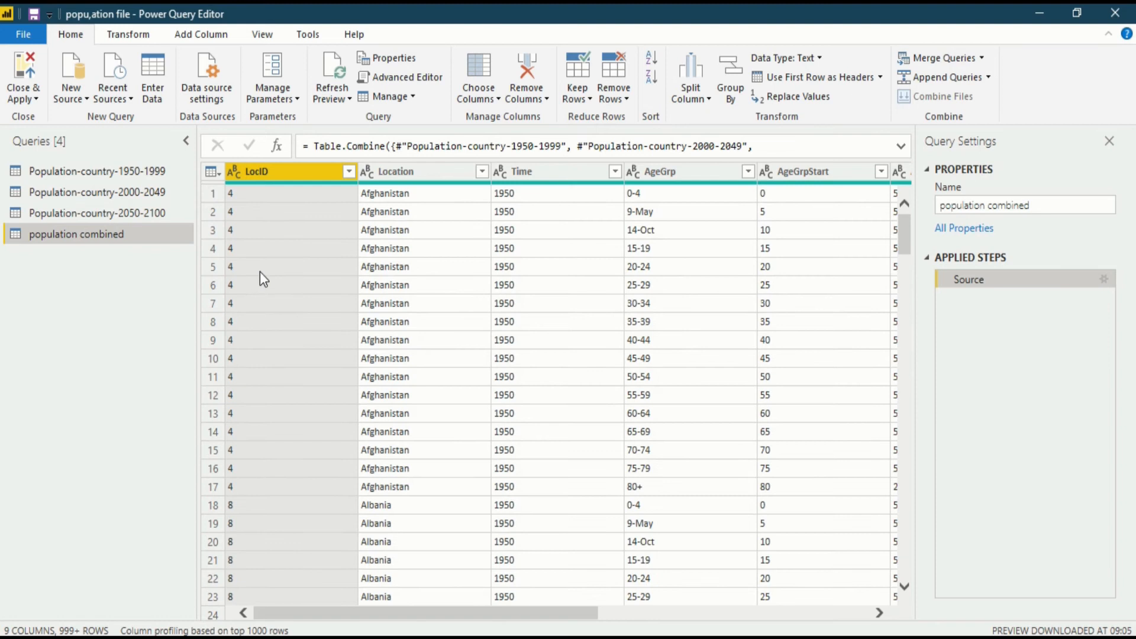
mouse_move(271, 196)
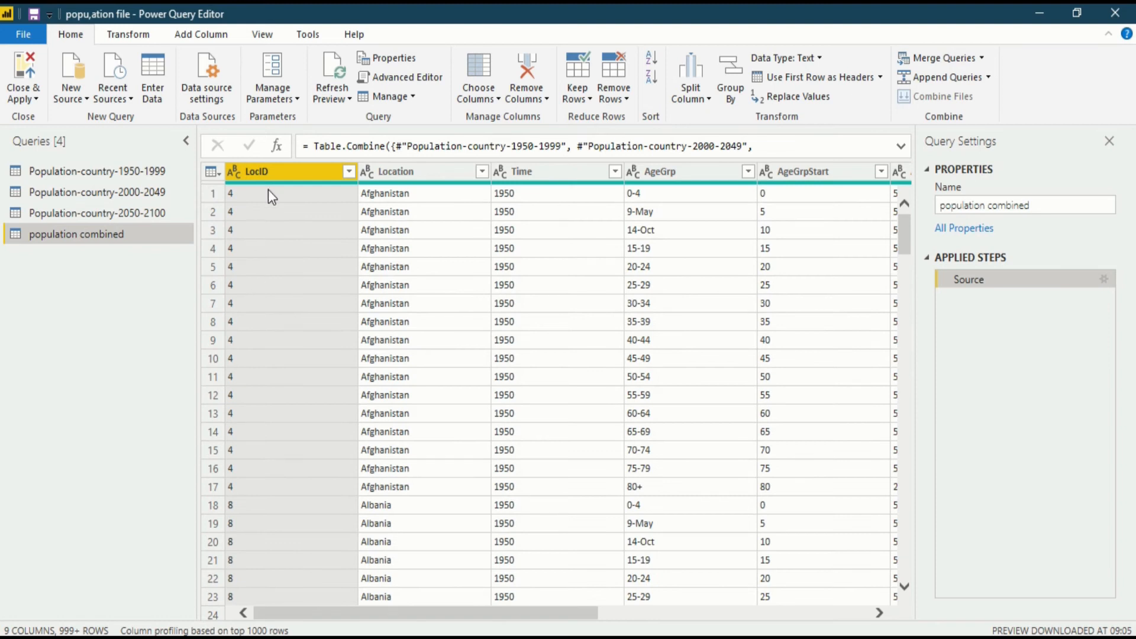
mouse_move(265, 403)
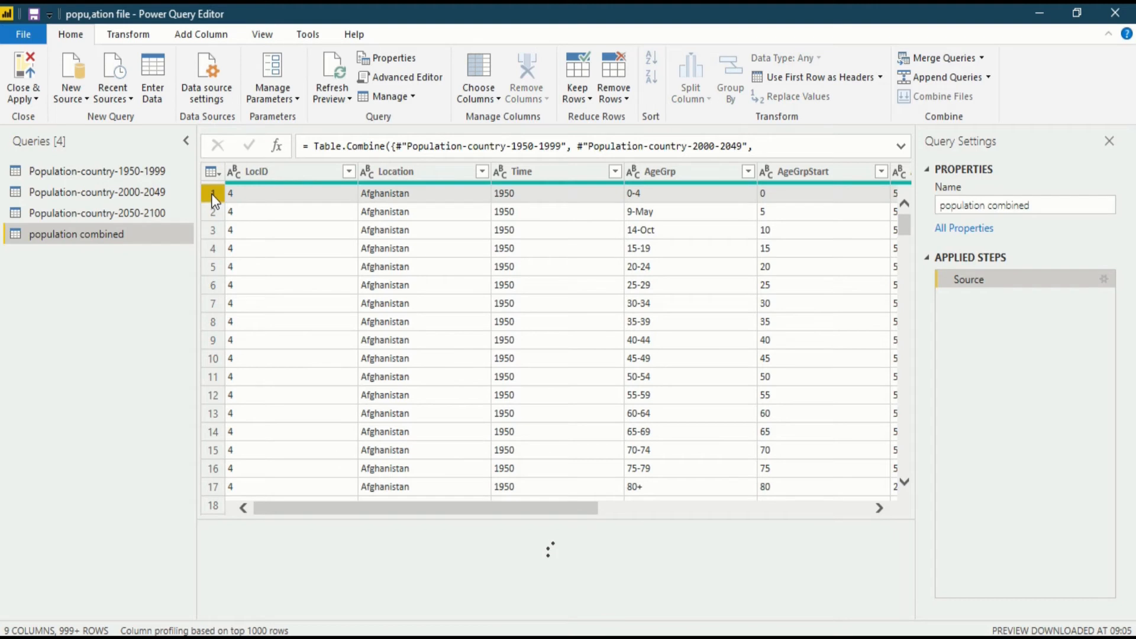
left_click(212, 193)
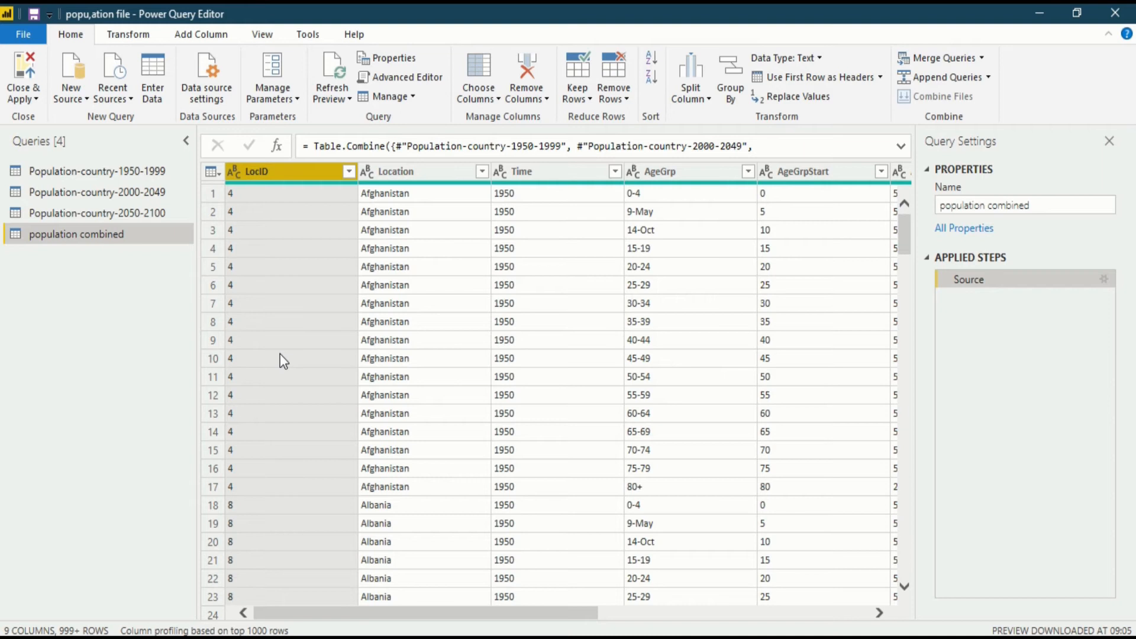
mouse_move(300, 371)
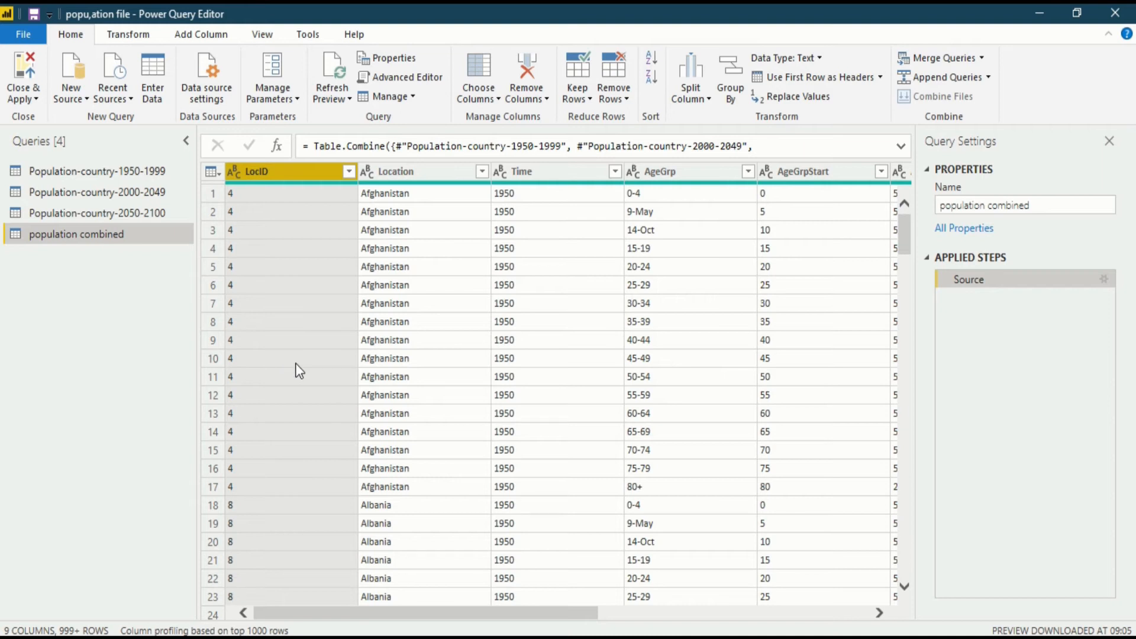
mouse_move(285, 356)
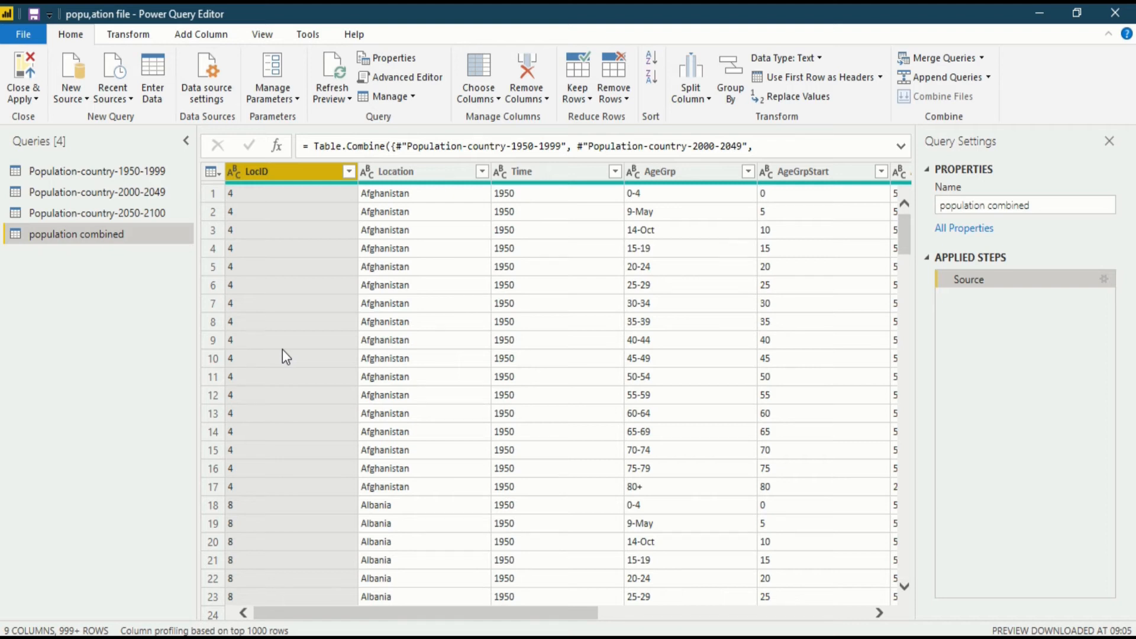
mouse_move(365, 617)
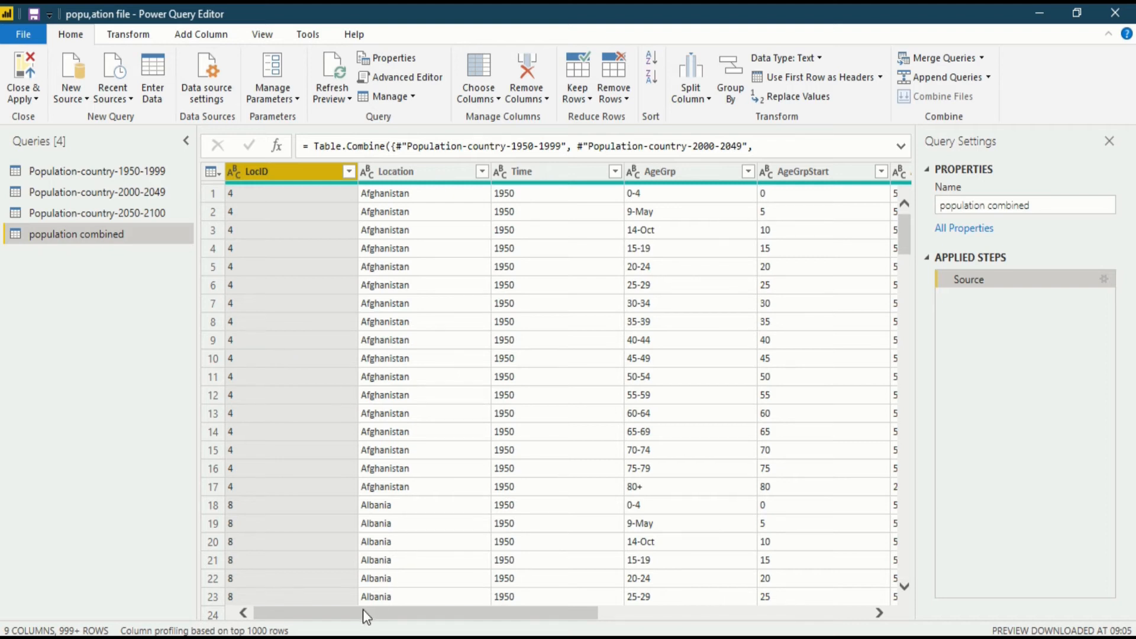
scroll("right", 3)
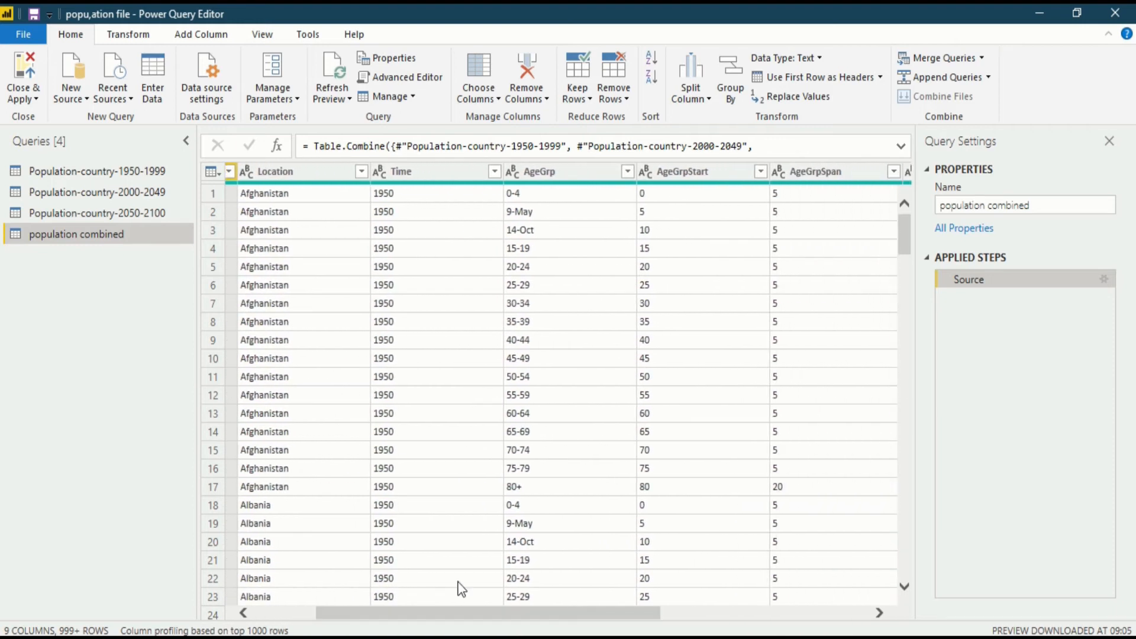
left_click(683, 172)
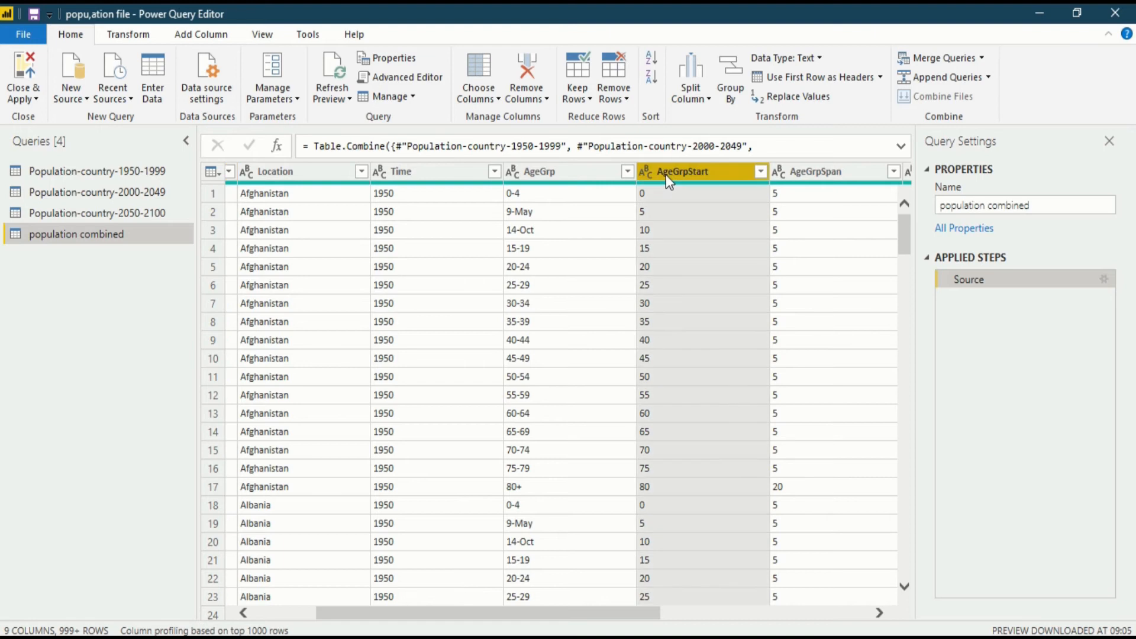
mouse_move(296, 187)
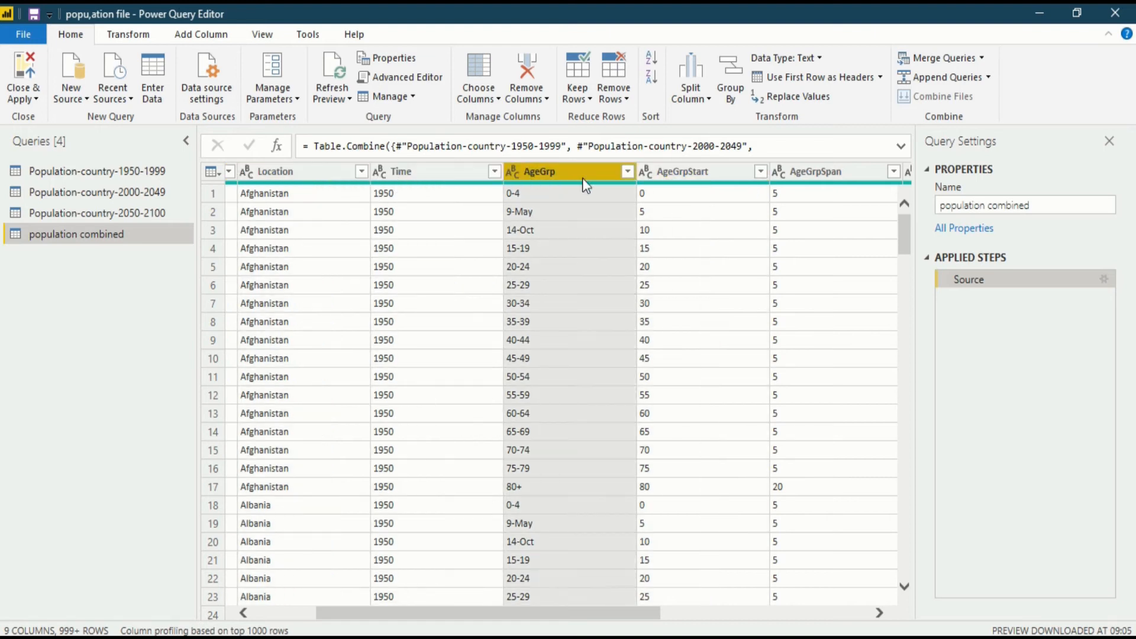
left_click(683, 172)
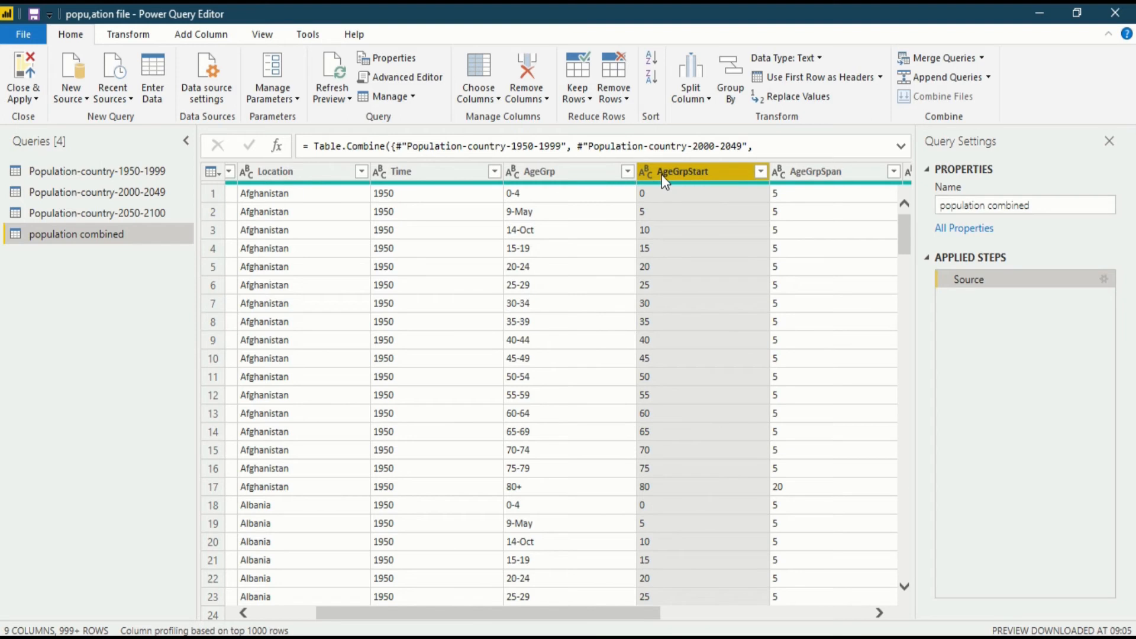
mouse_move(680, 210)
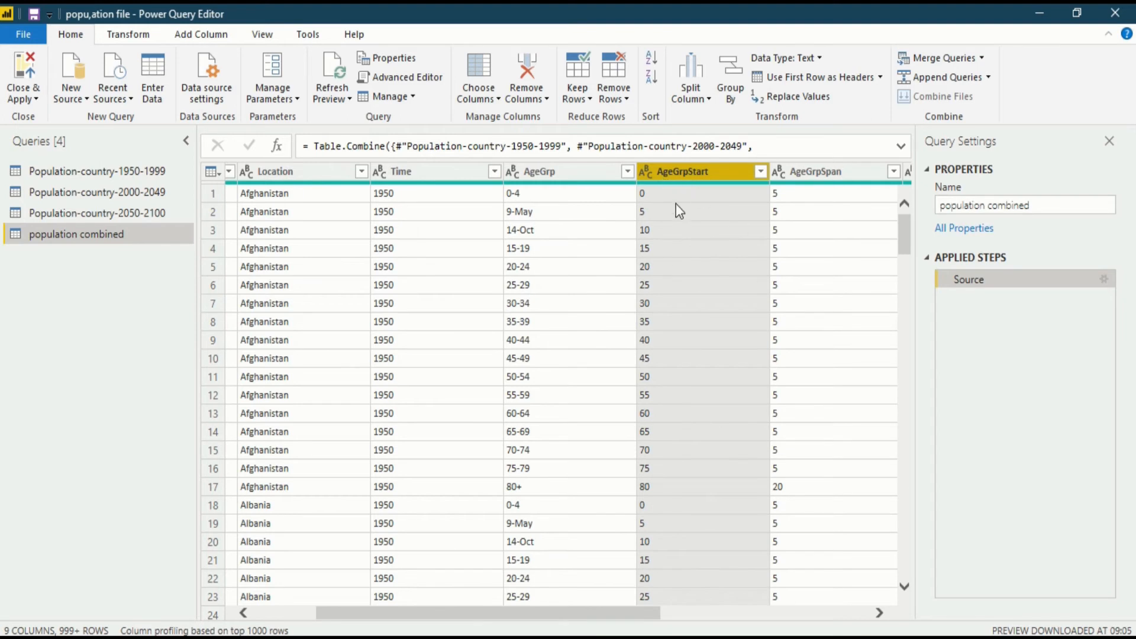
mouse_move(674, 258)
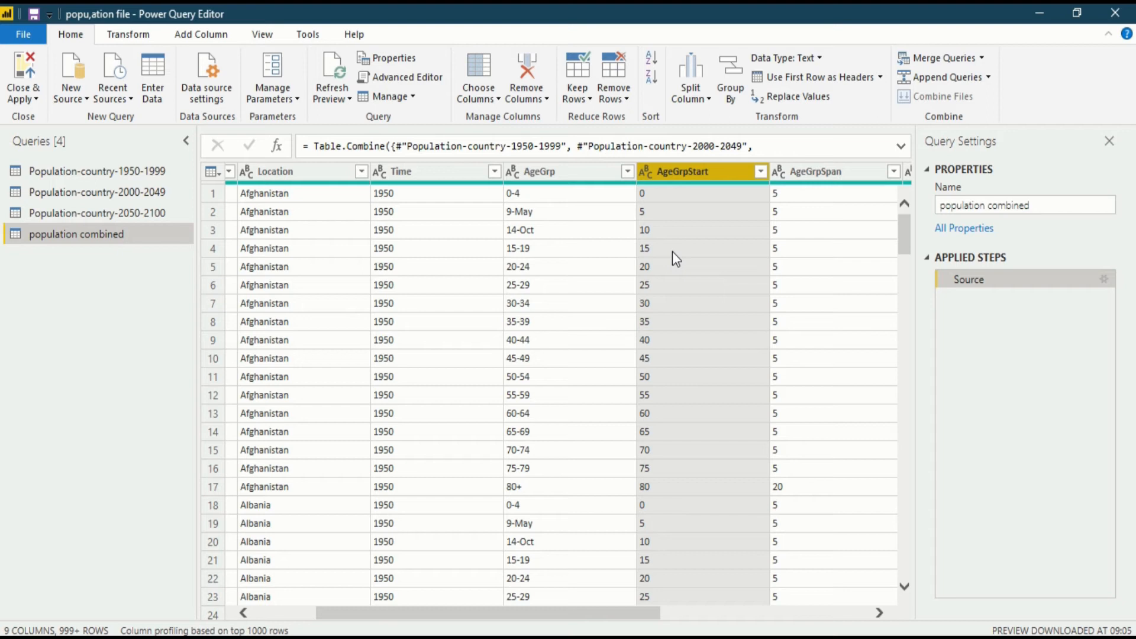
mouse_move(468, 121)
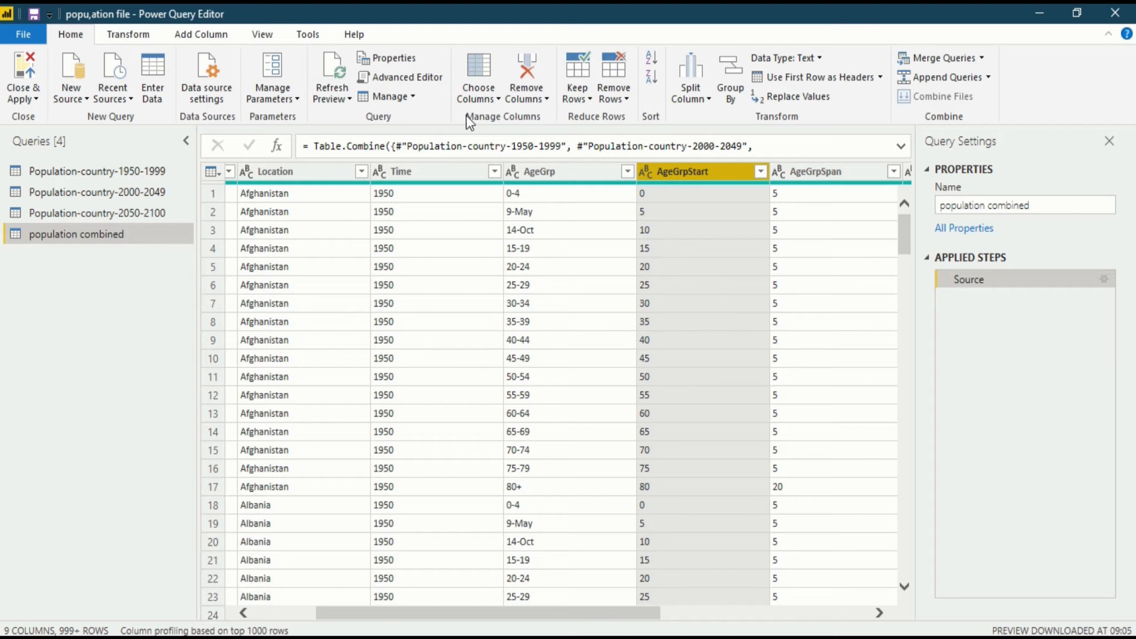
mouse_move(537, 113)
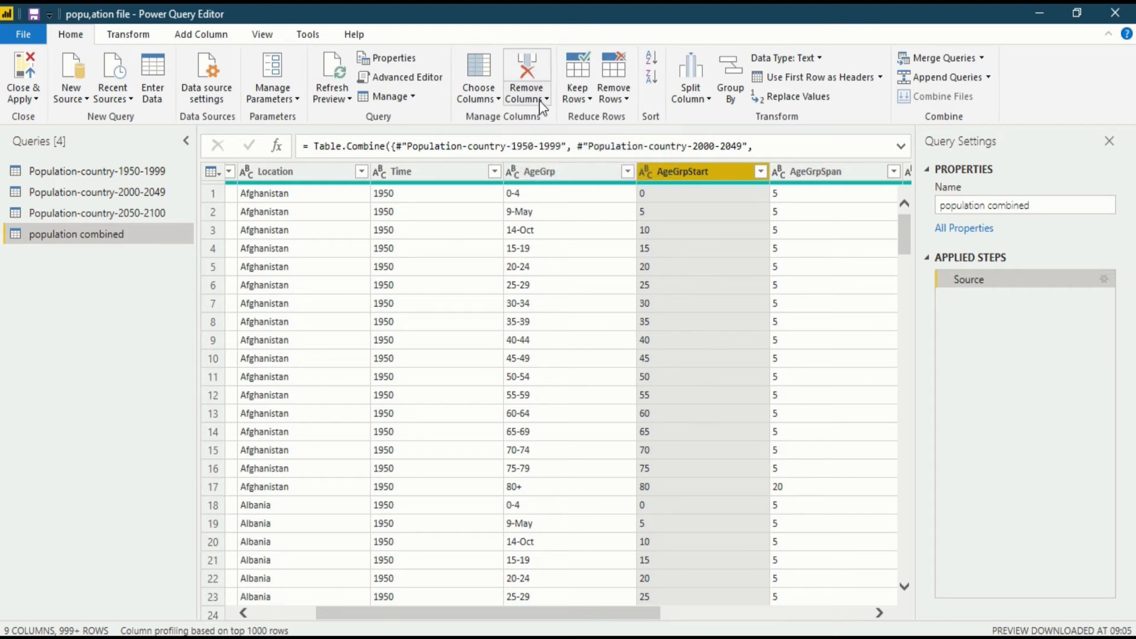
mouse_move(529, 65)
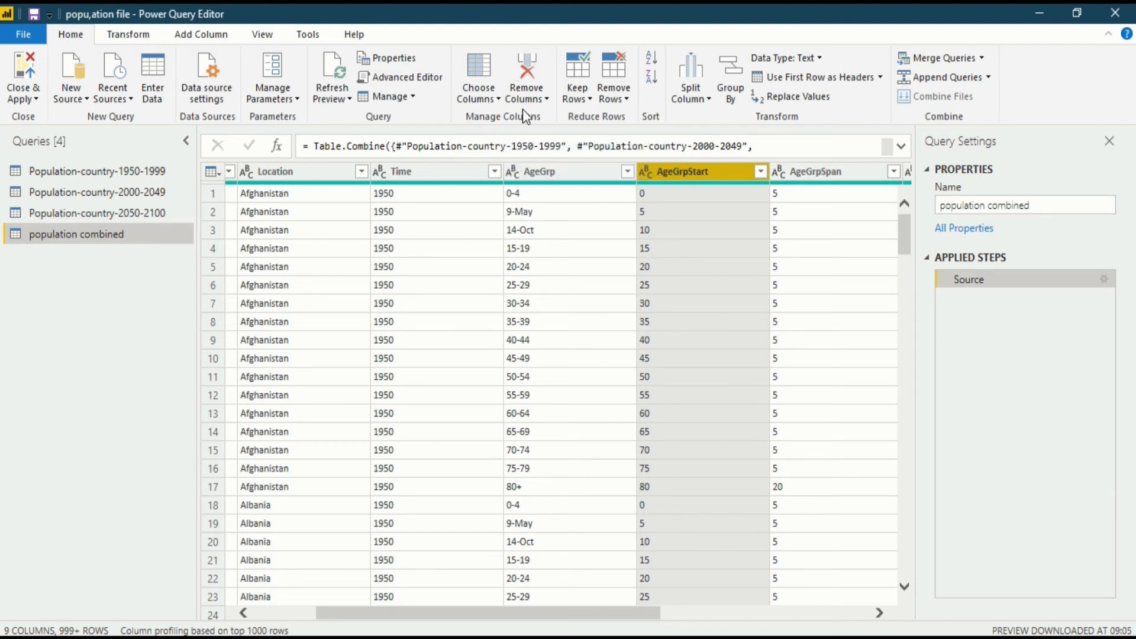
left_click(527, 81)
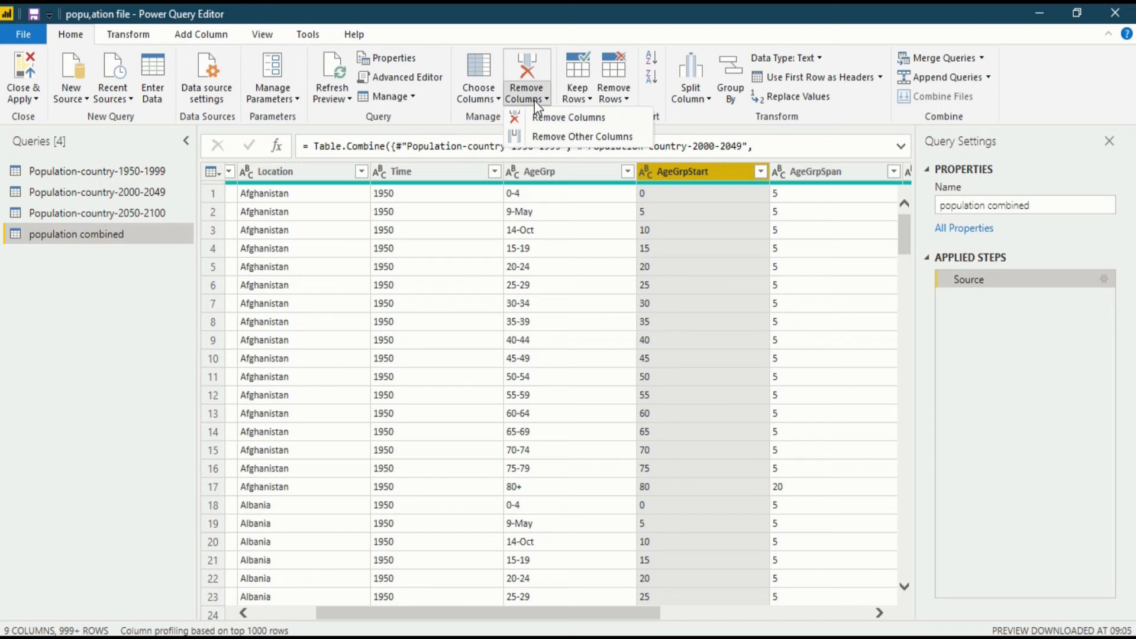
mouse_move(550, 117)
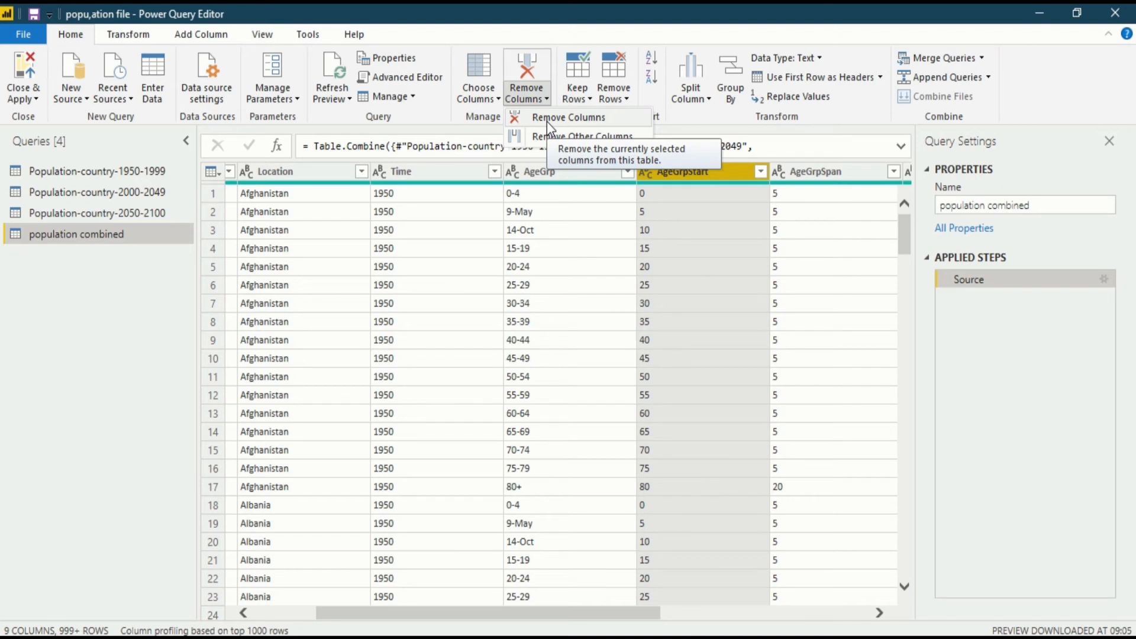
mouse_move(549, 142)
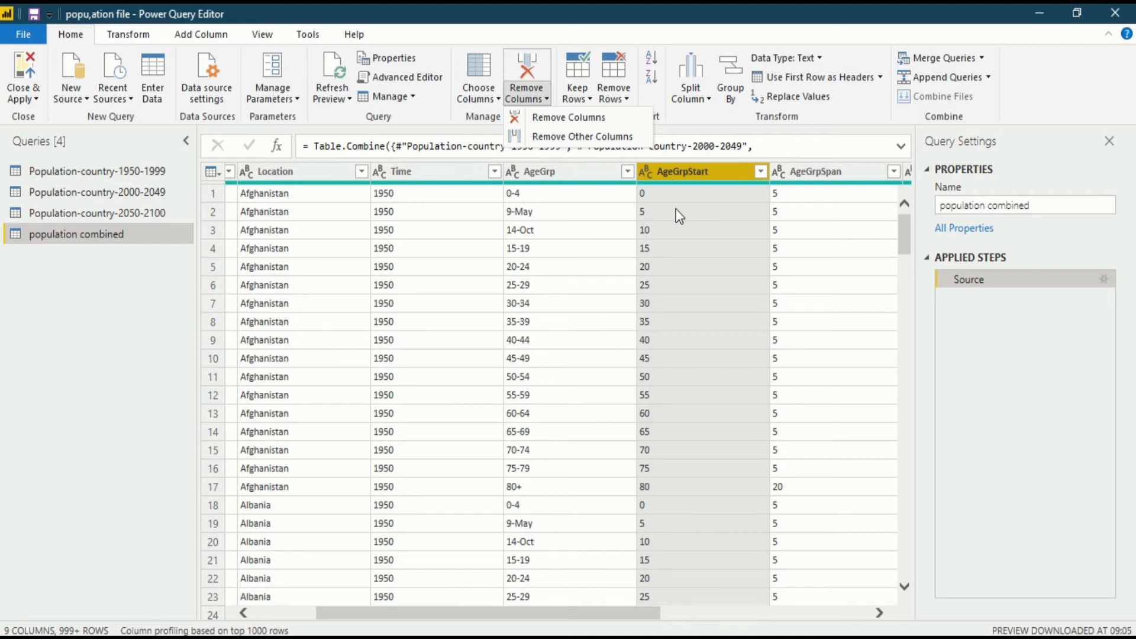
mouse_move(645, 212)
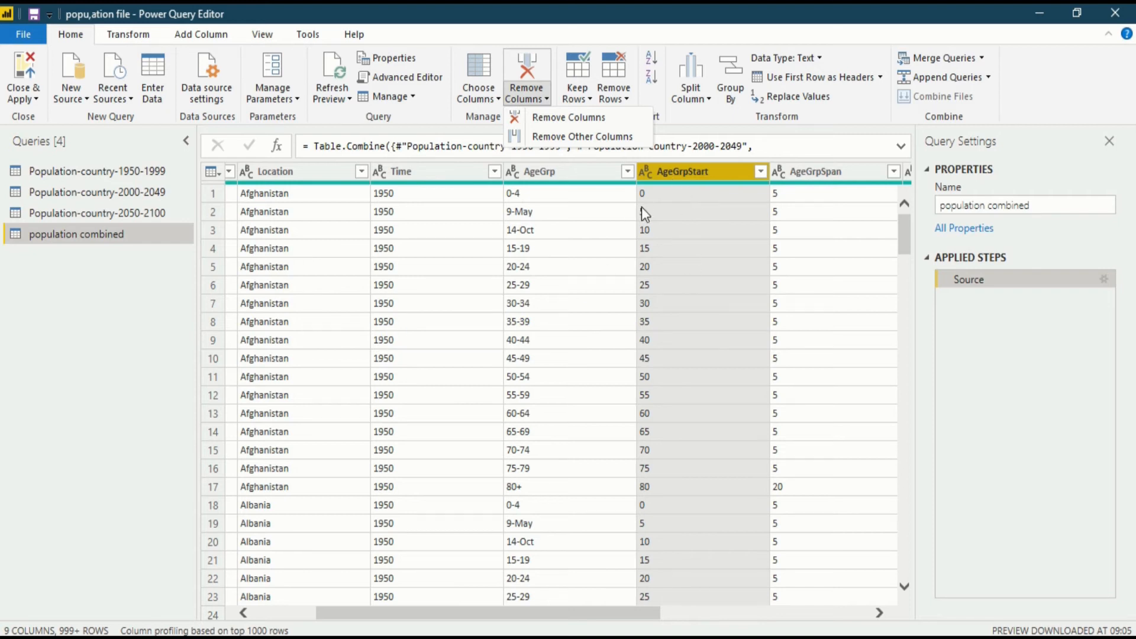
mouse_move(582, 140)
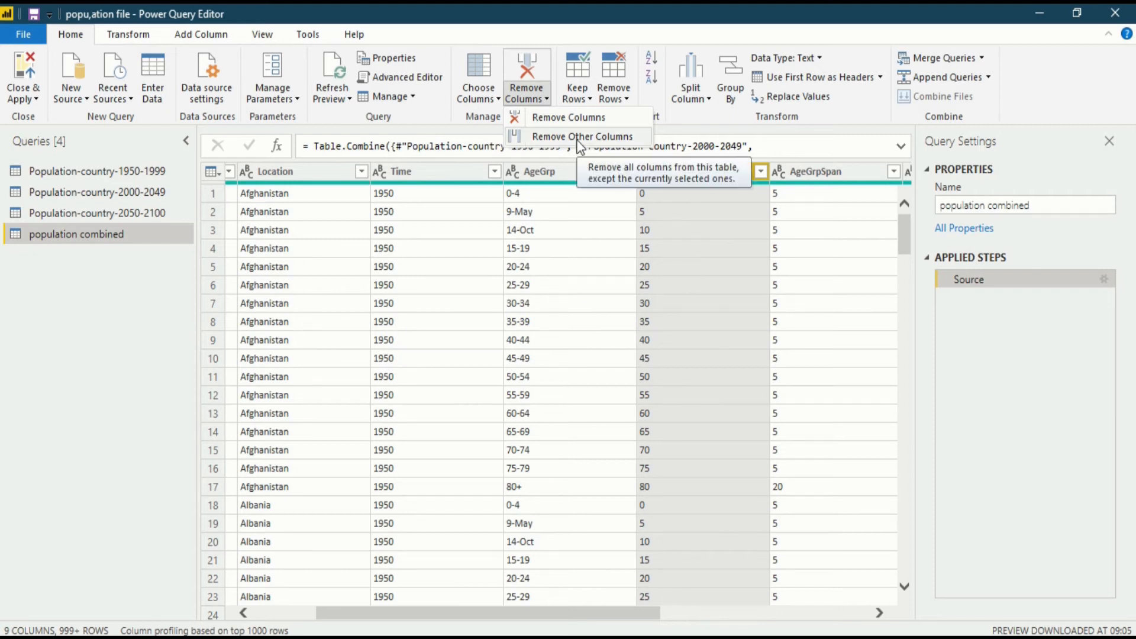
Delete the Removed Other Columns step so all nine columns return
left_click(585, 136)
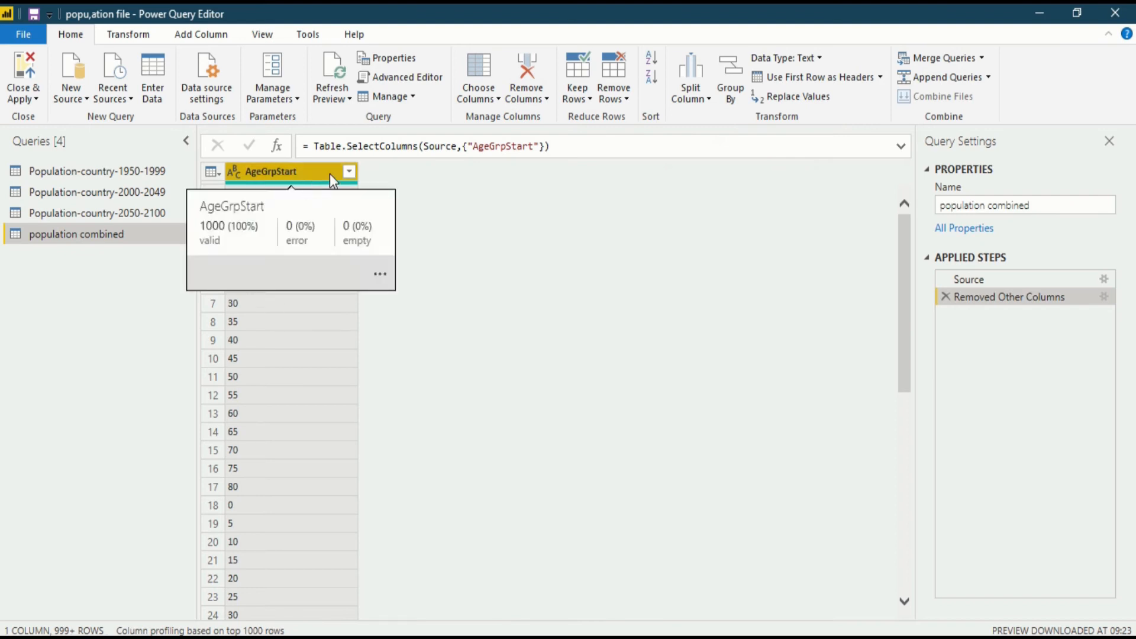
mouse_move(805, 284)
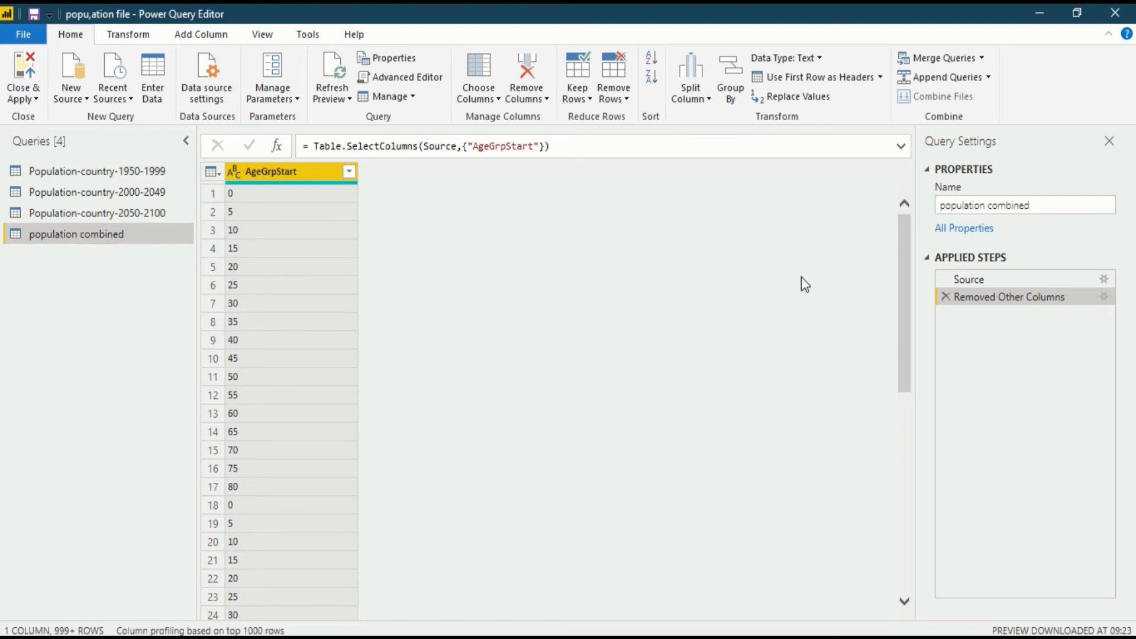
mouse_move(1030, 241)
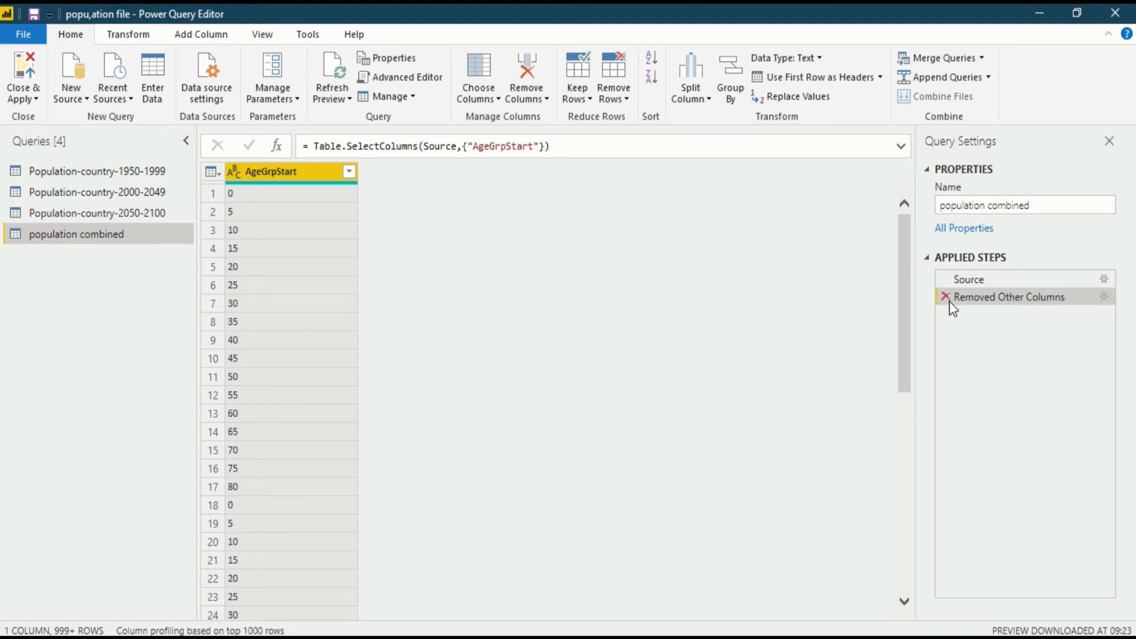
left_click(944, 297)
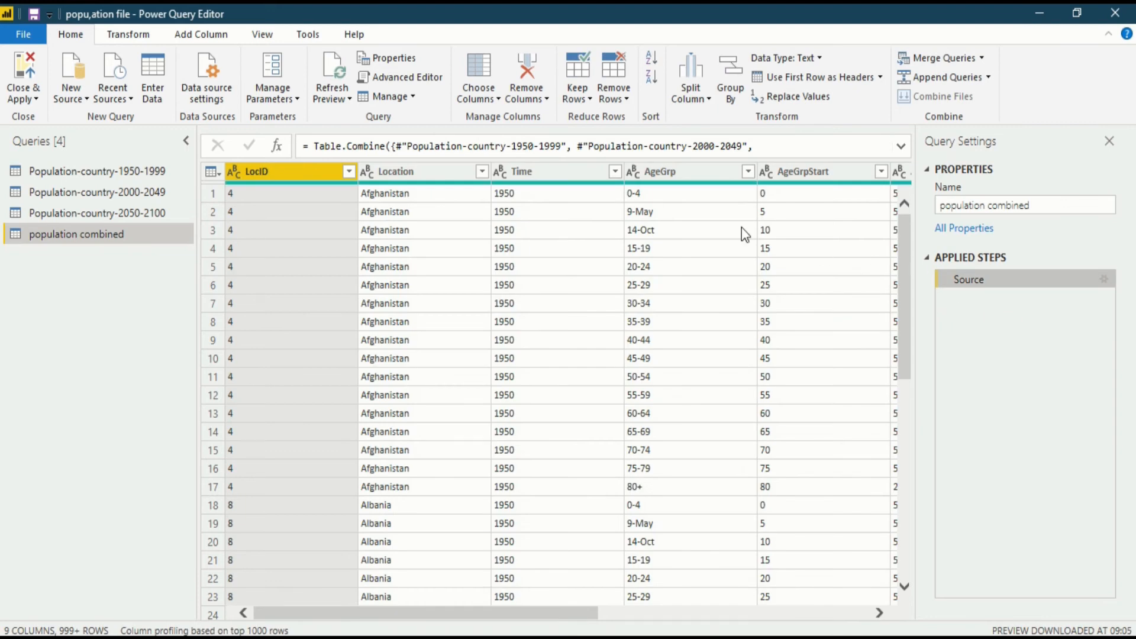
Remove the AgeGrpStart column, leaving eight columns
left_click(808, 171)
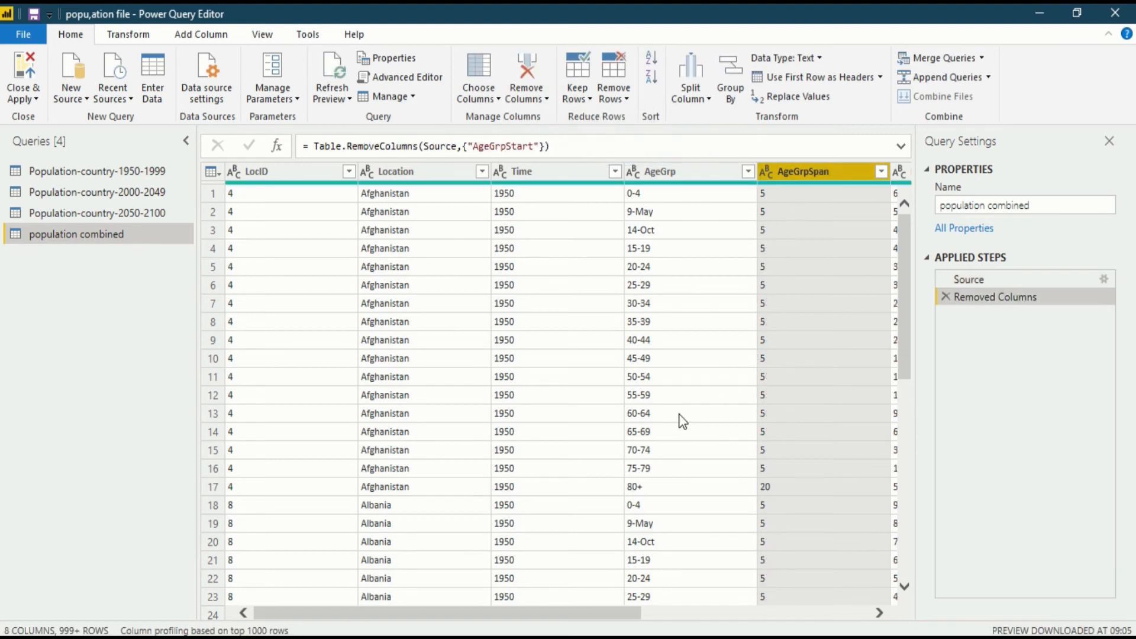
mouse_move(1018, 251)
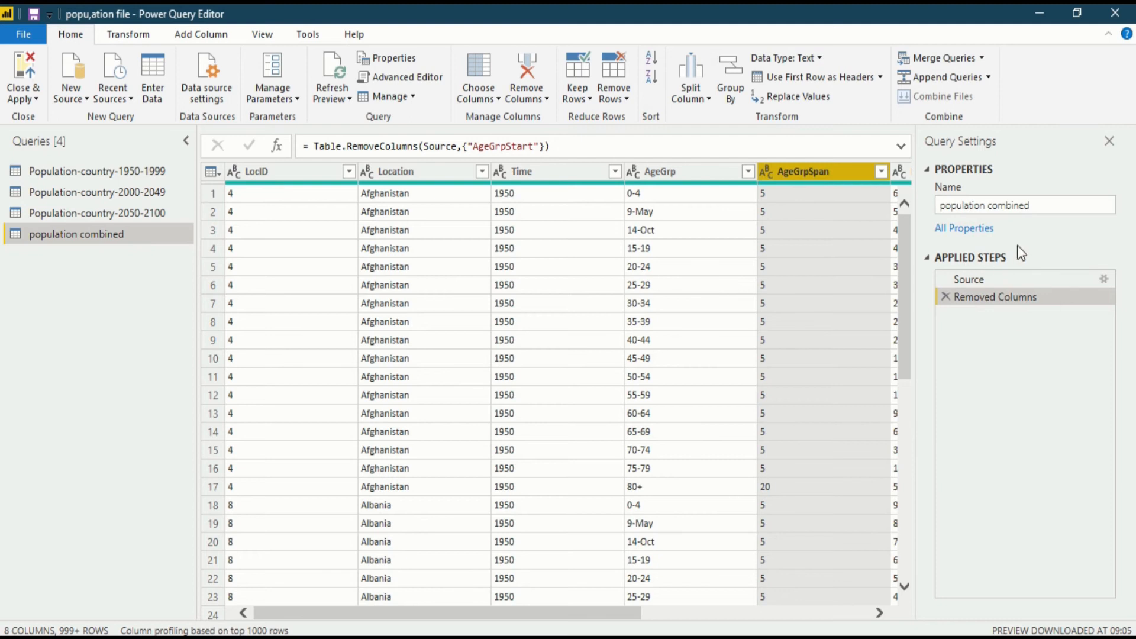
mouse_move(1004, 297)
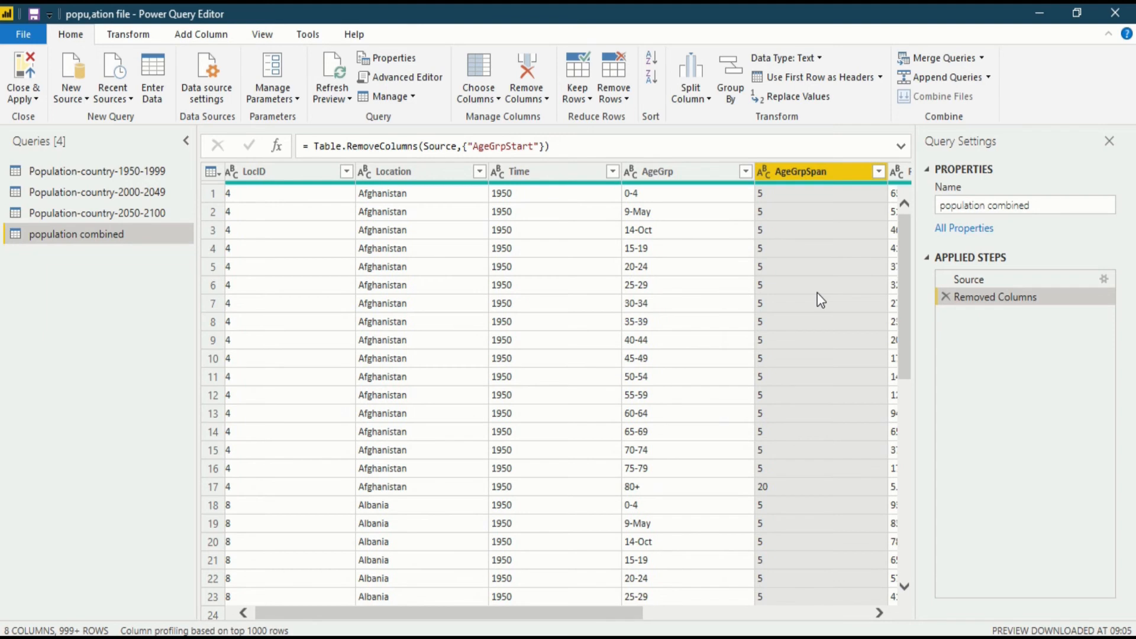
mouse_move(814, 292)
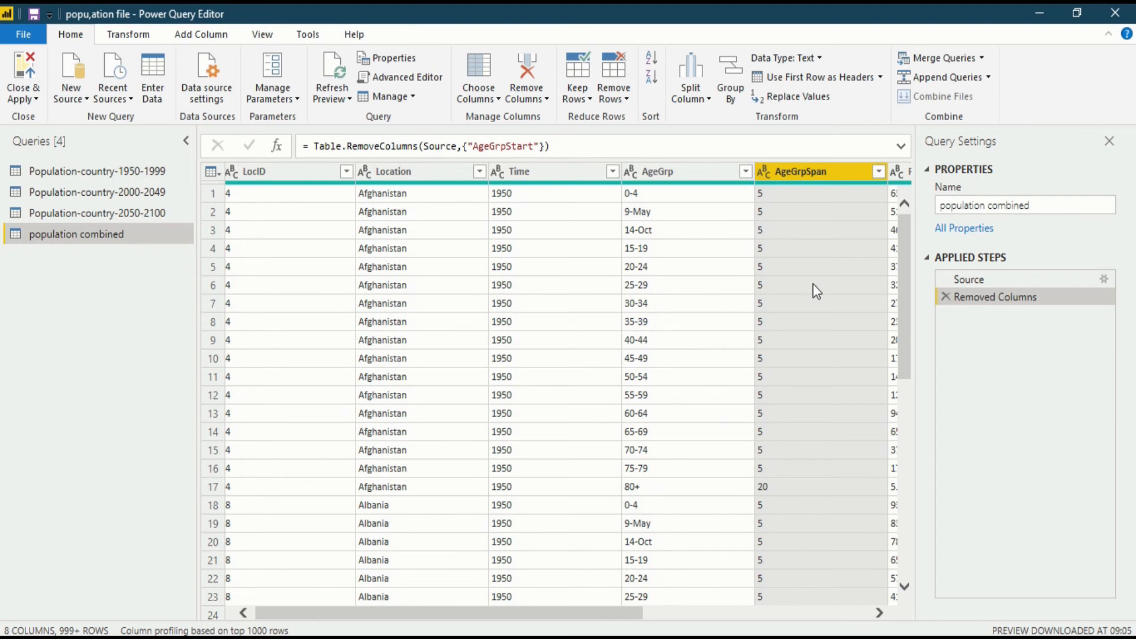
mouse_move(814, 277)
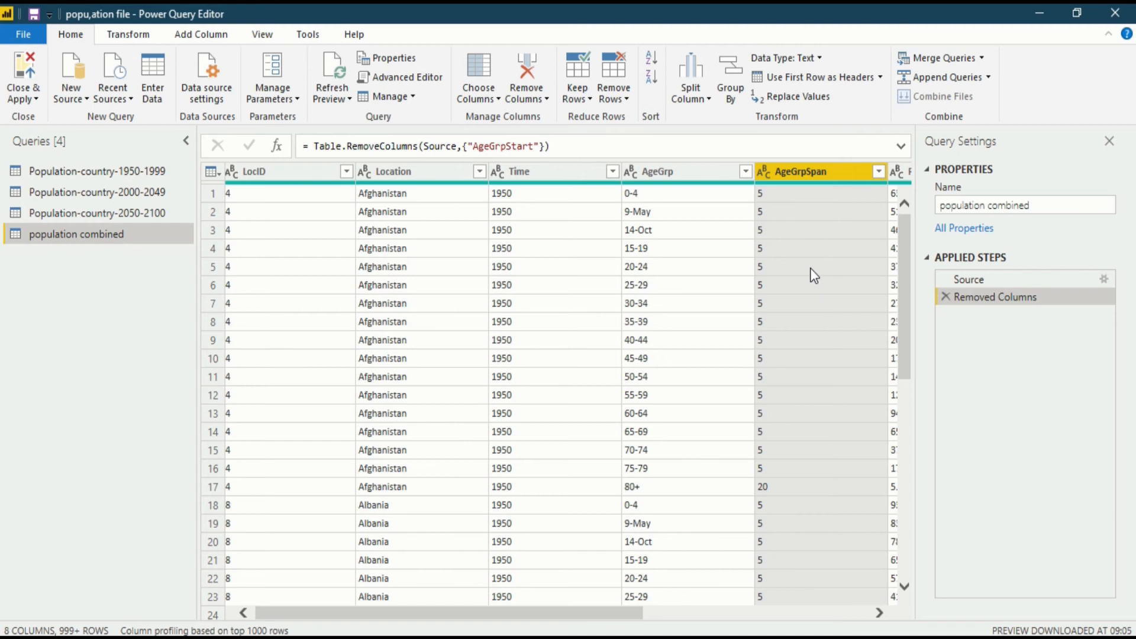
mouse_move(806, 275)
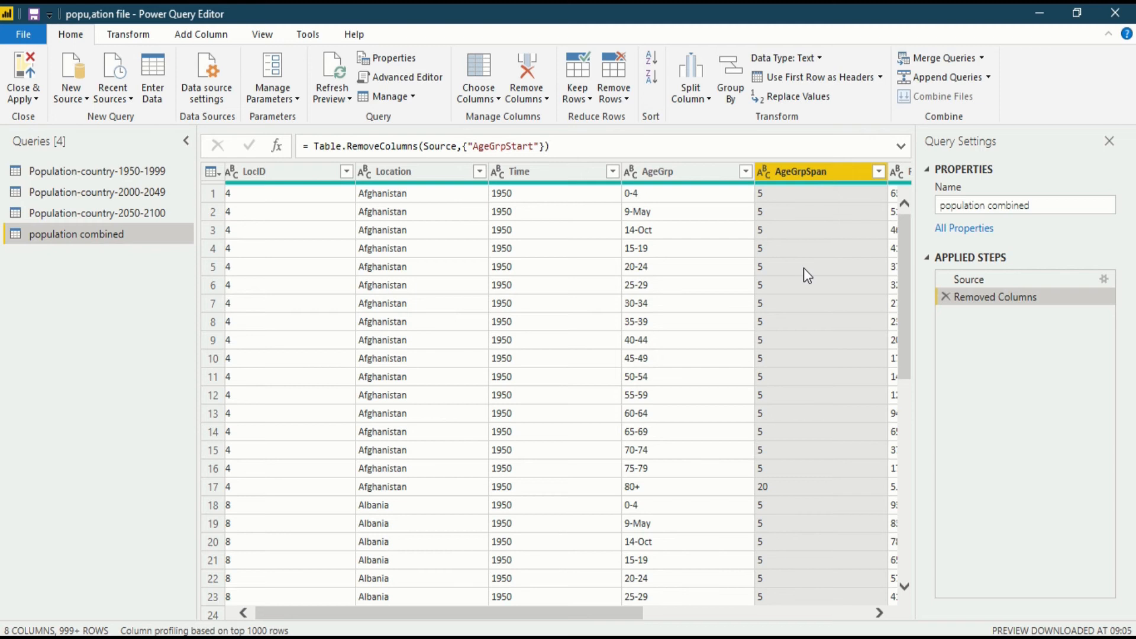
mouse_move(794, 292)
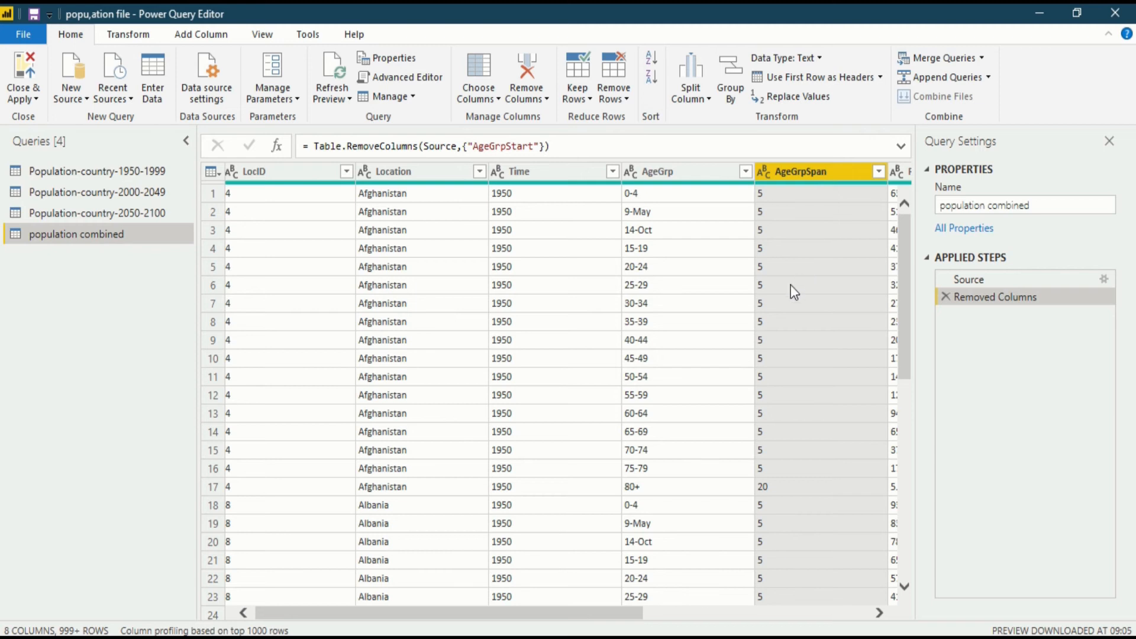
mouse_move(398, 130)
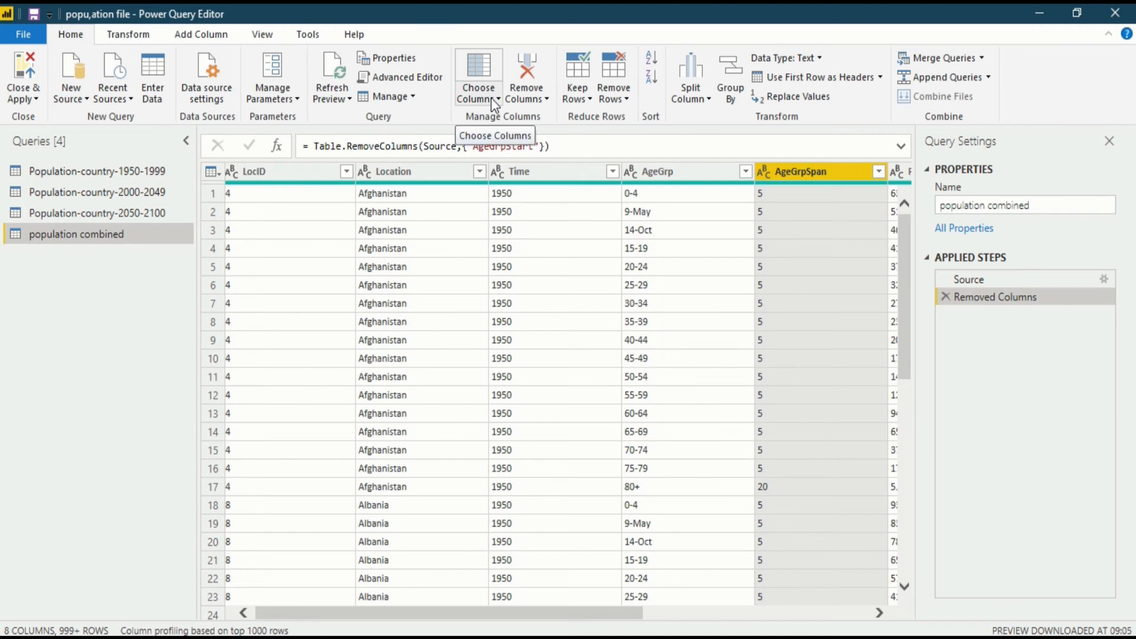
left_click(497, 99)
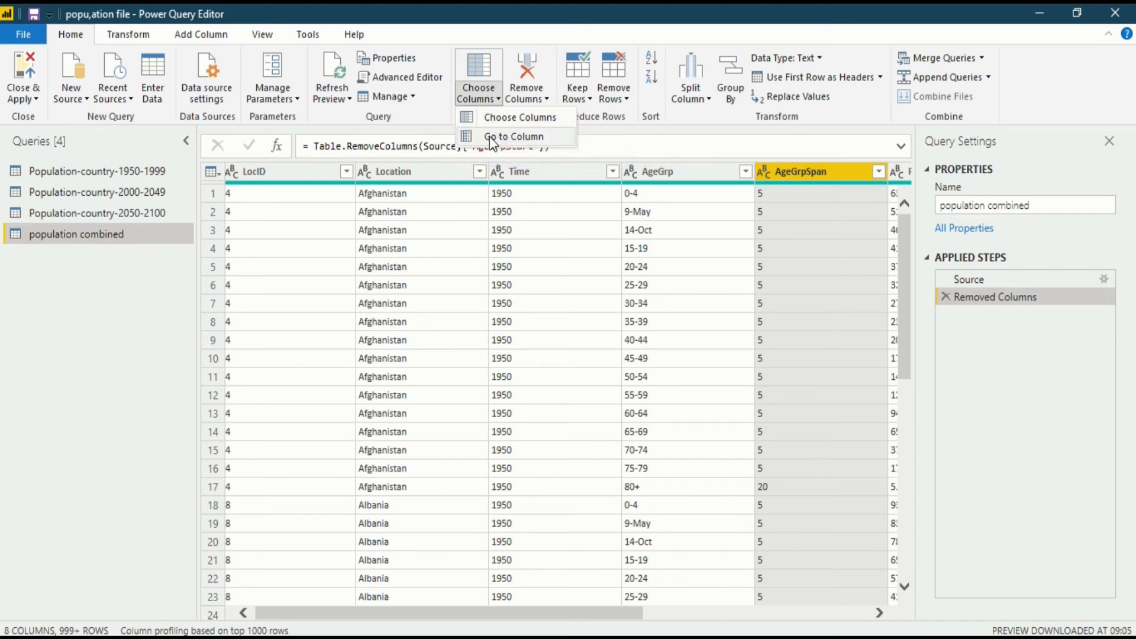
mouse_move(494, 136)
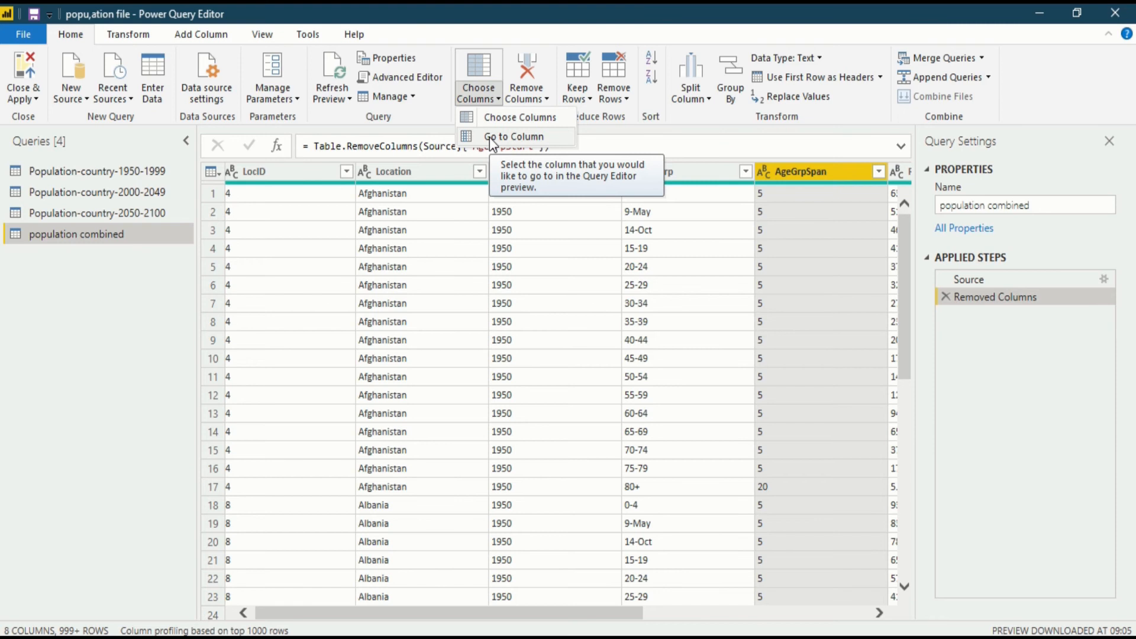
left_click(516, 136)
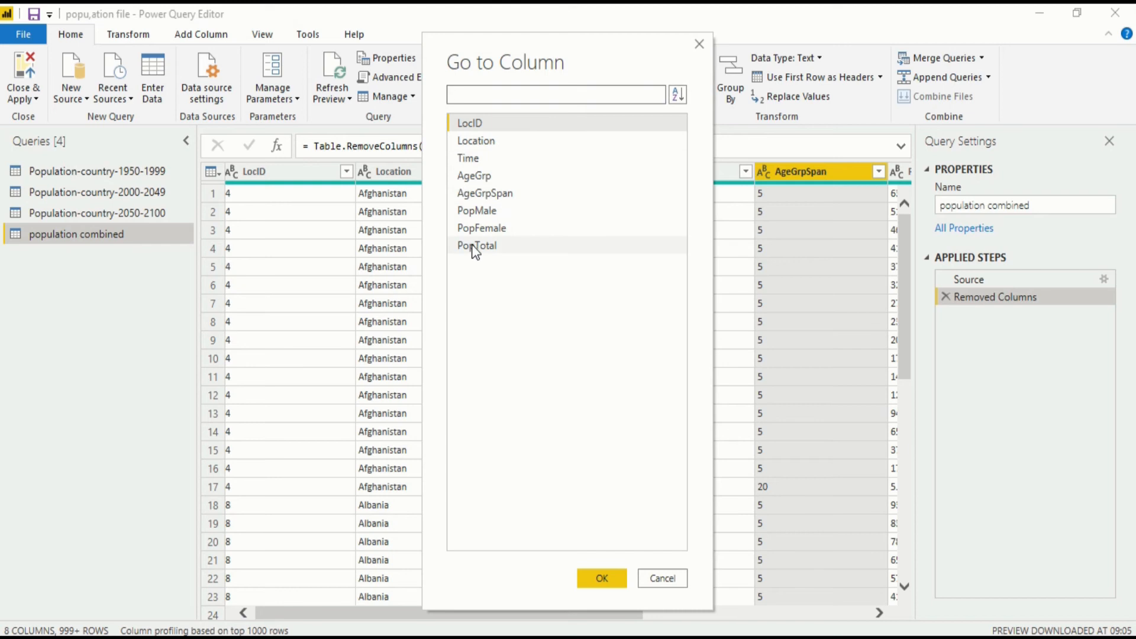
left_click(476, 246)
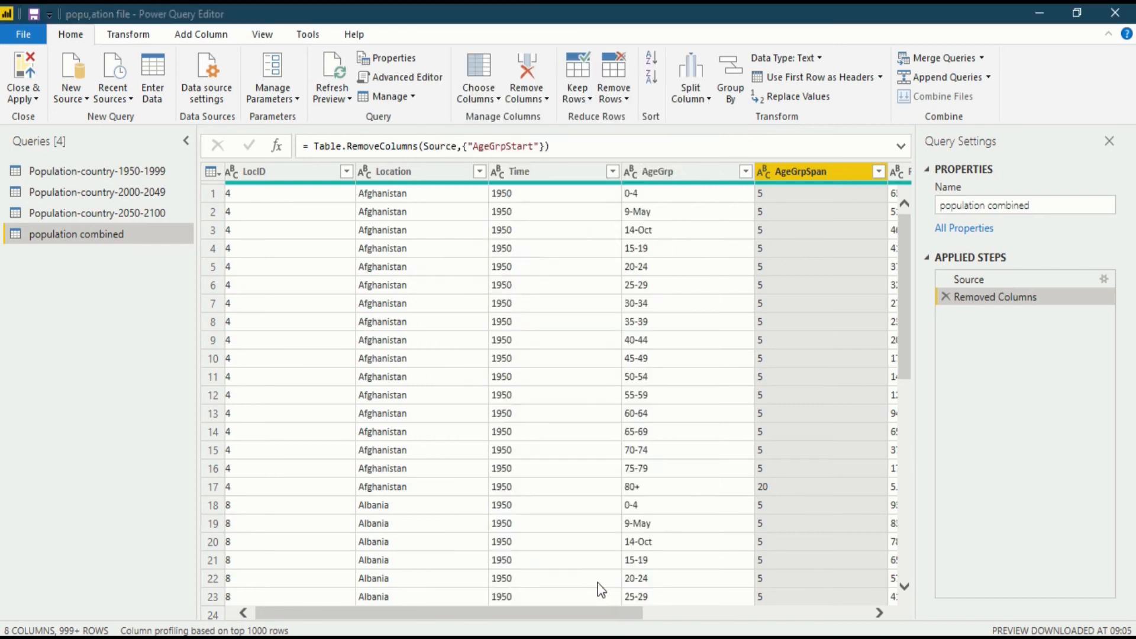
scroll("right", 3)
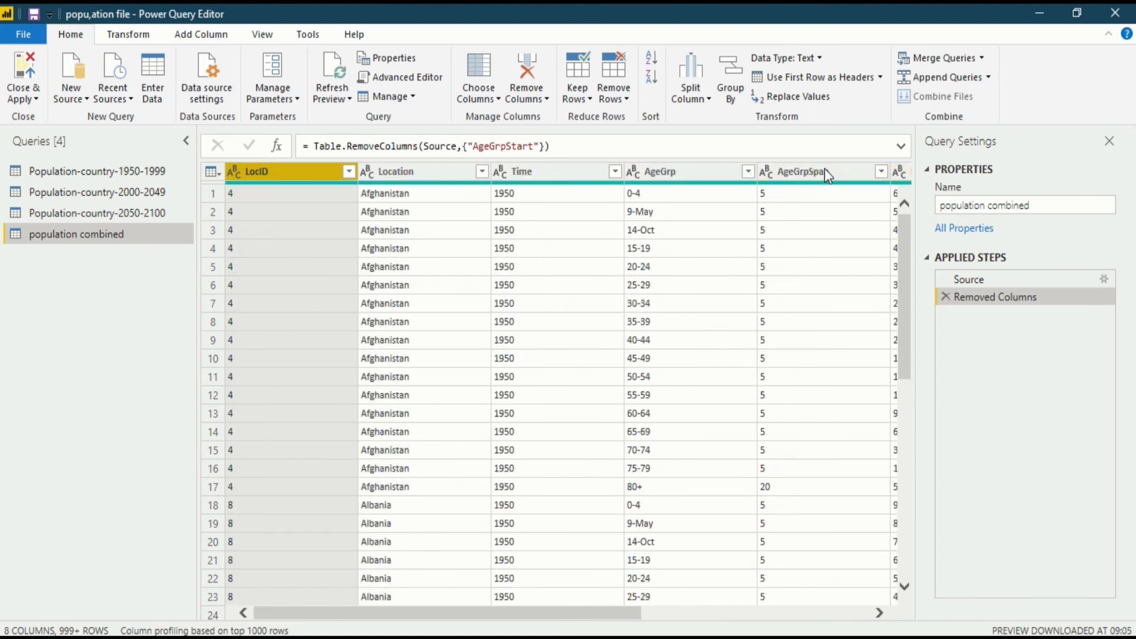
left_click(683, 172)
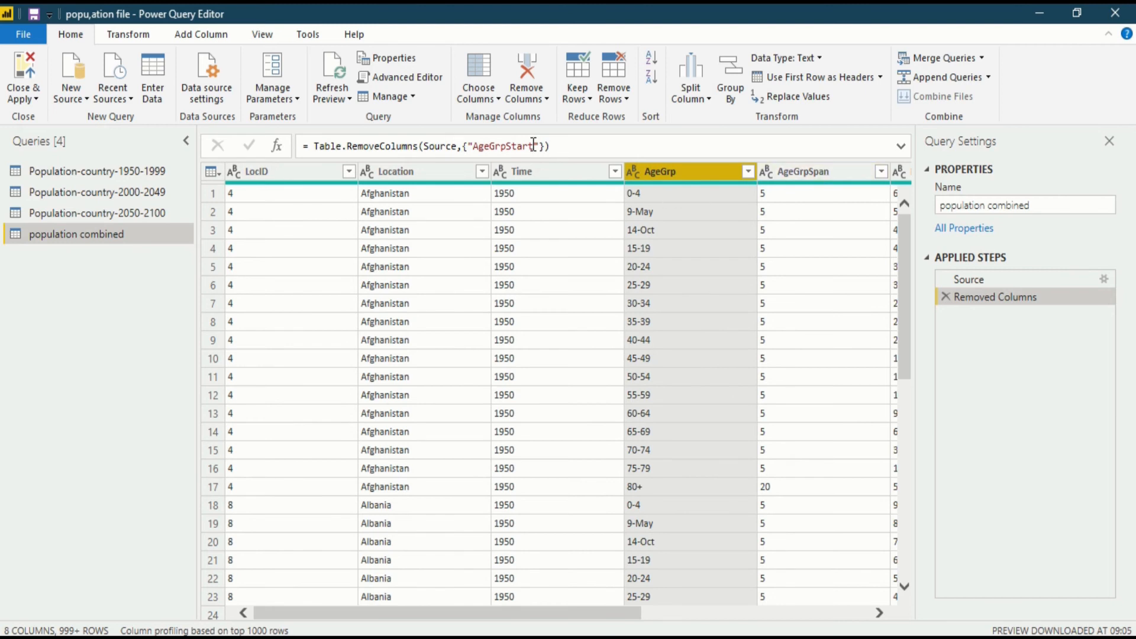
mouse_move(478, 68)
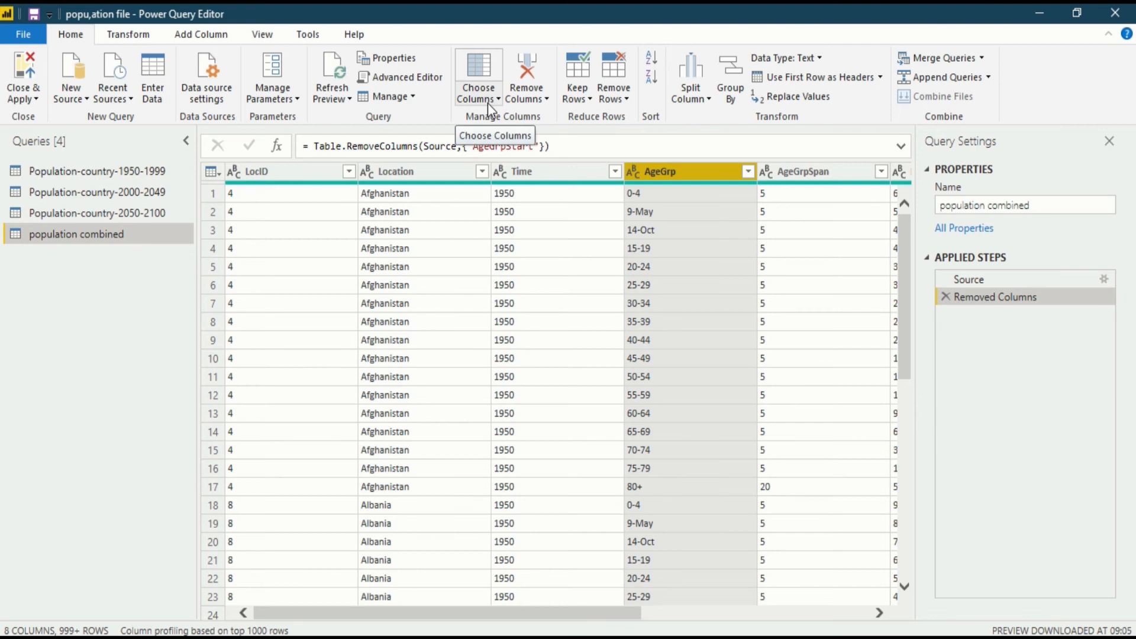
left_click(478, 99)
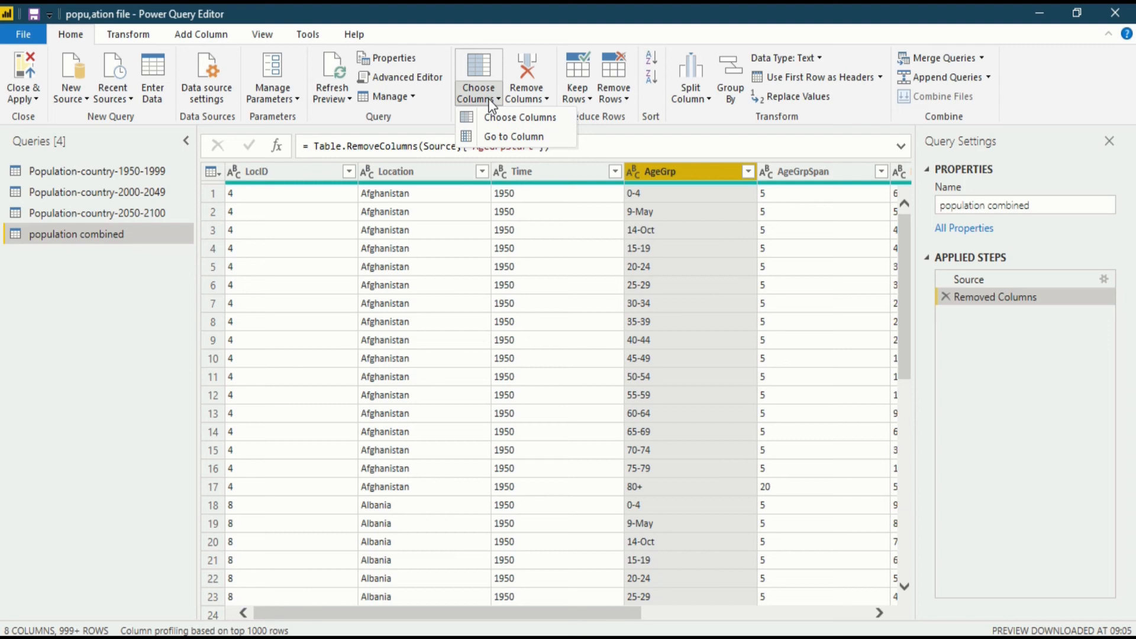
mouse_move(517, 116)
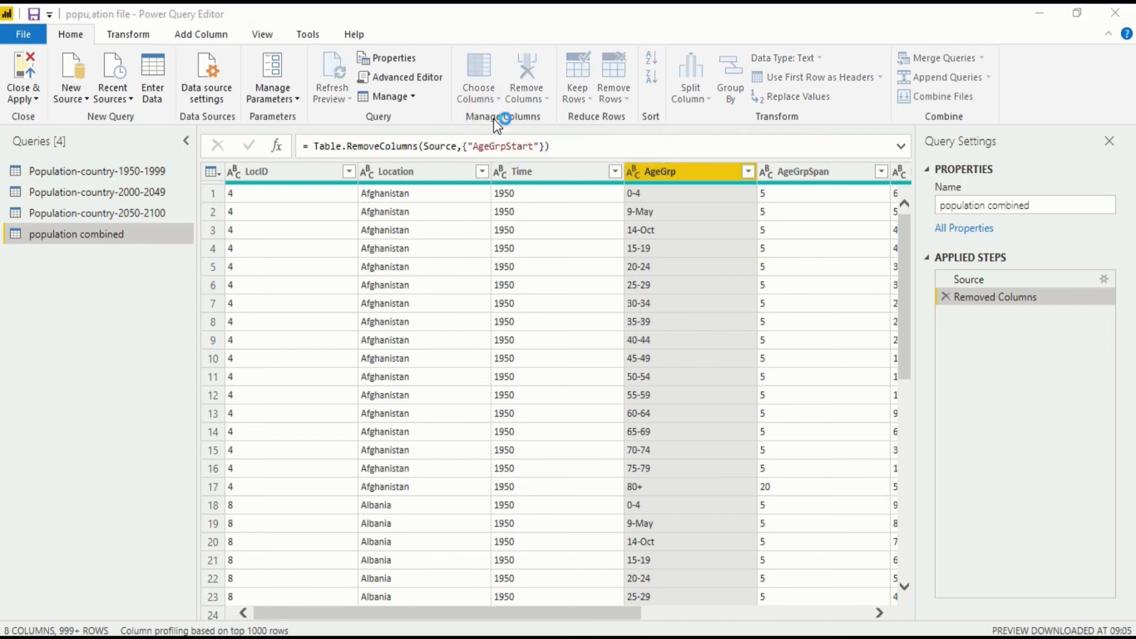
In Choose Columns, uncheck AgeGrpSpan and keep the other seven columns
left_click(477, 69)
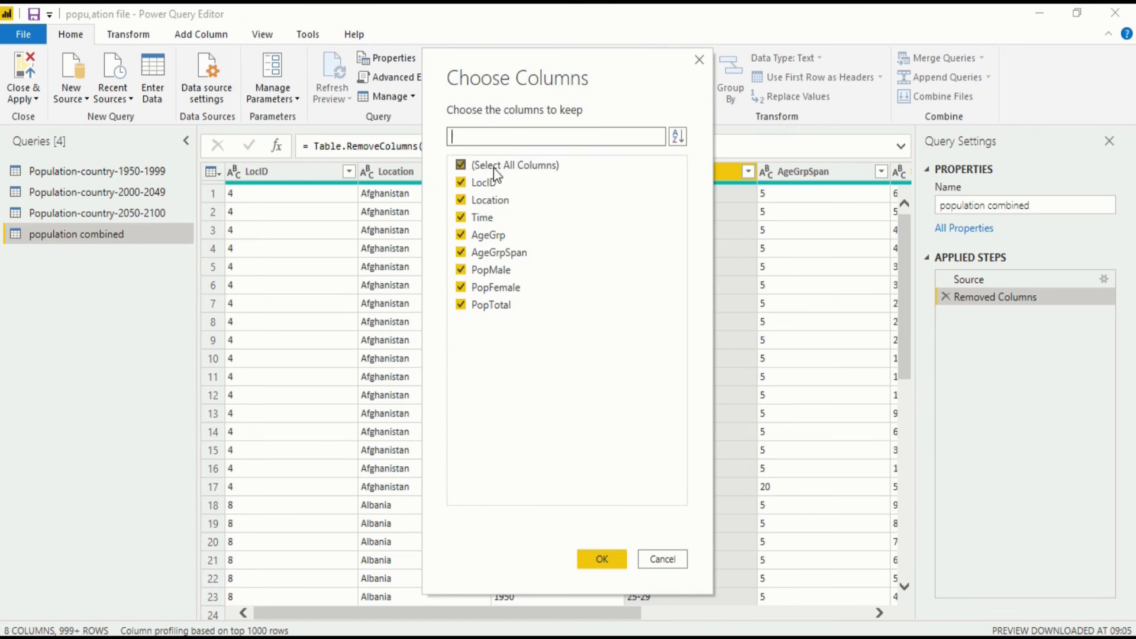
left_click(461, 252)
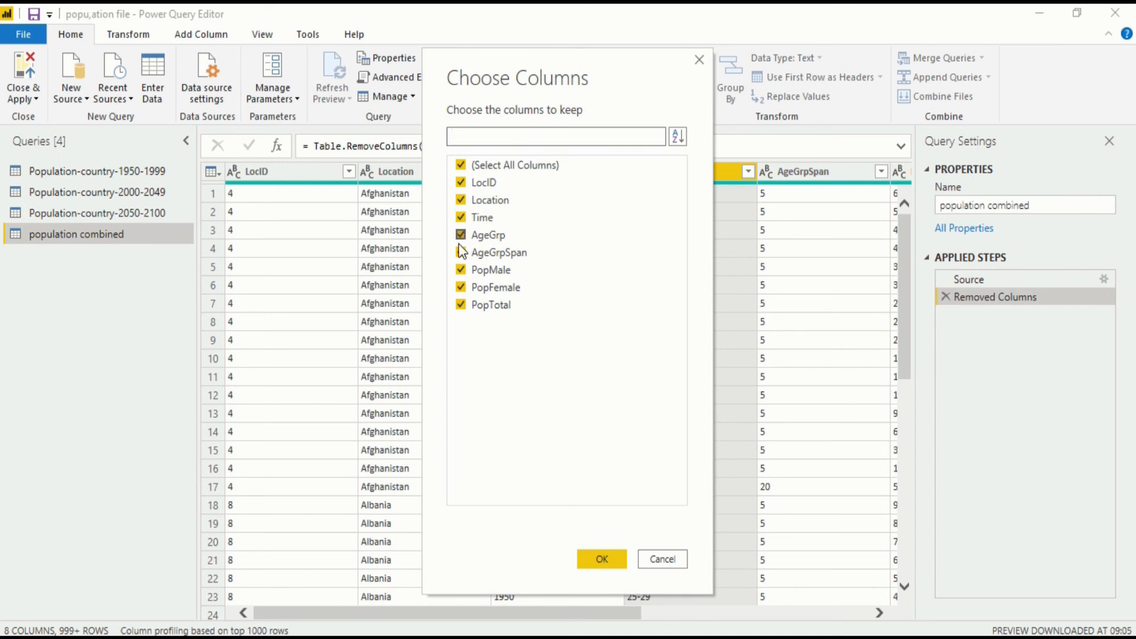
left_click(461, 252)
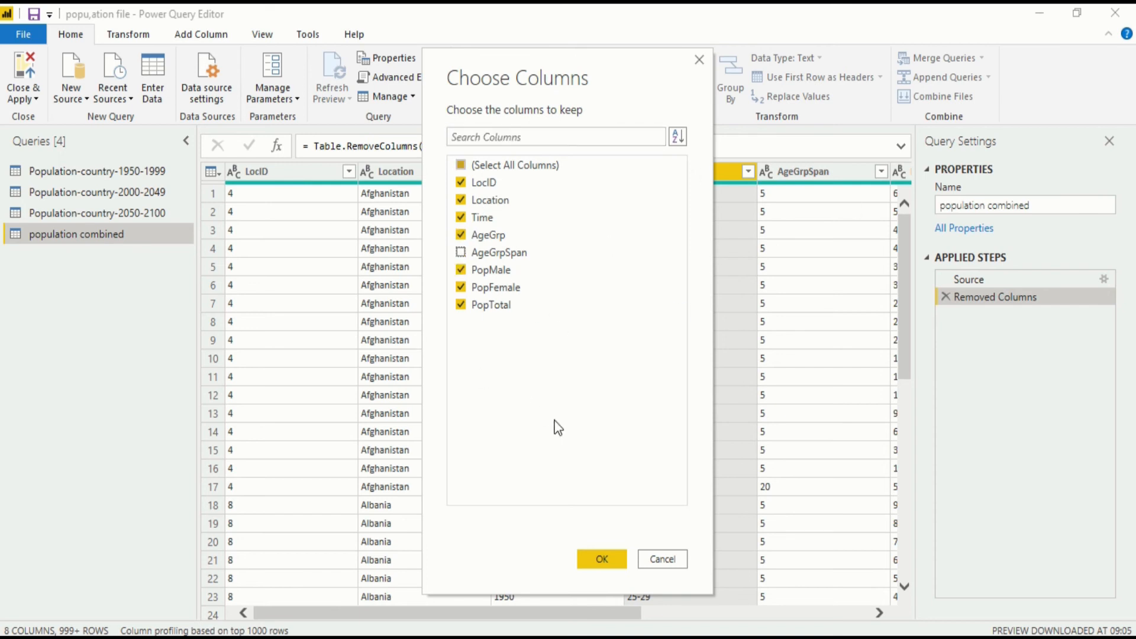
left_click(601, 559)
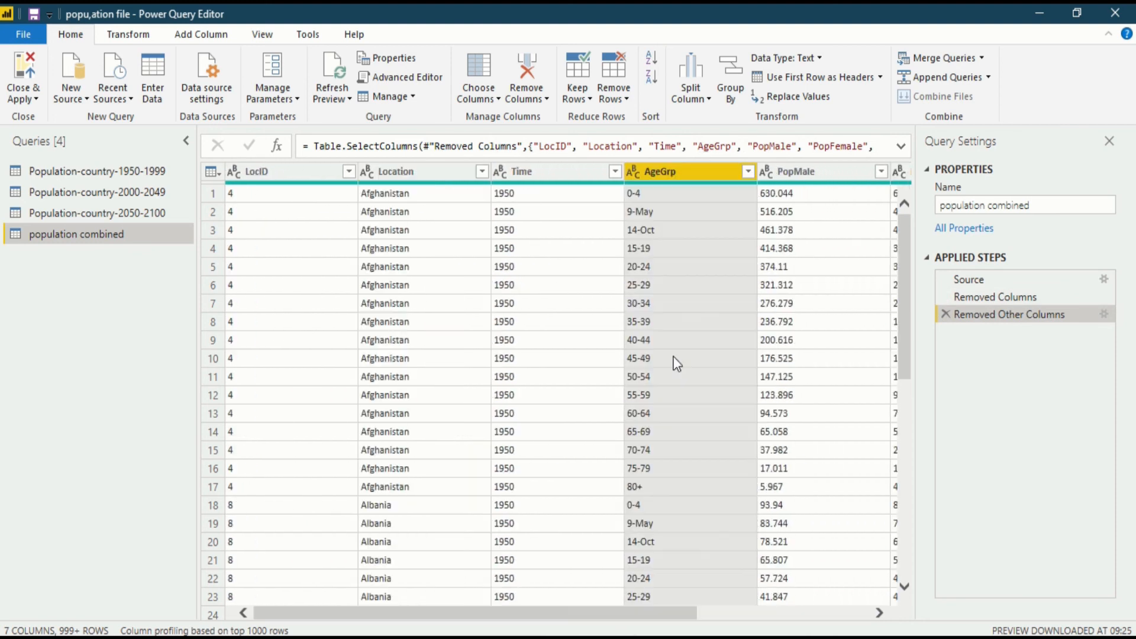
mouse_move(450, 322)
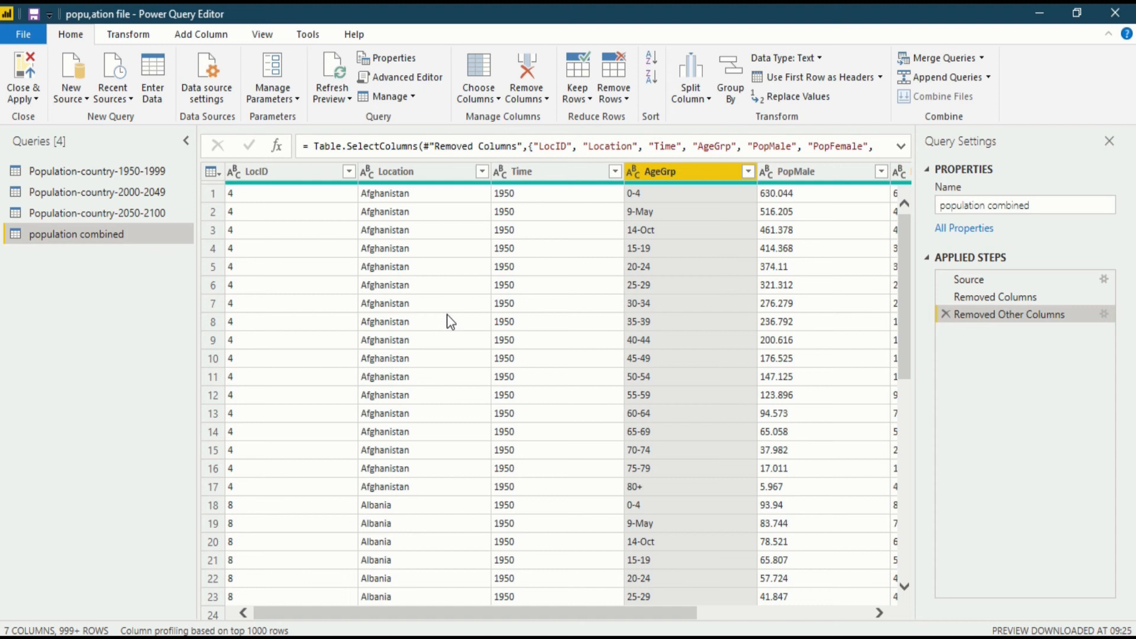
mouse_move(421, 182)
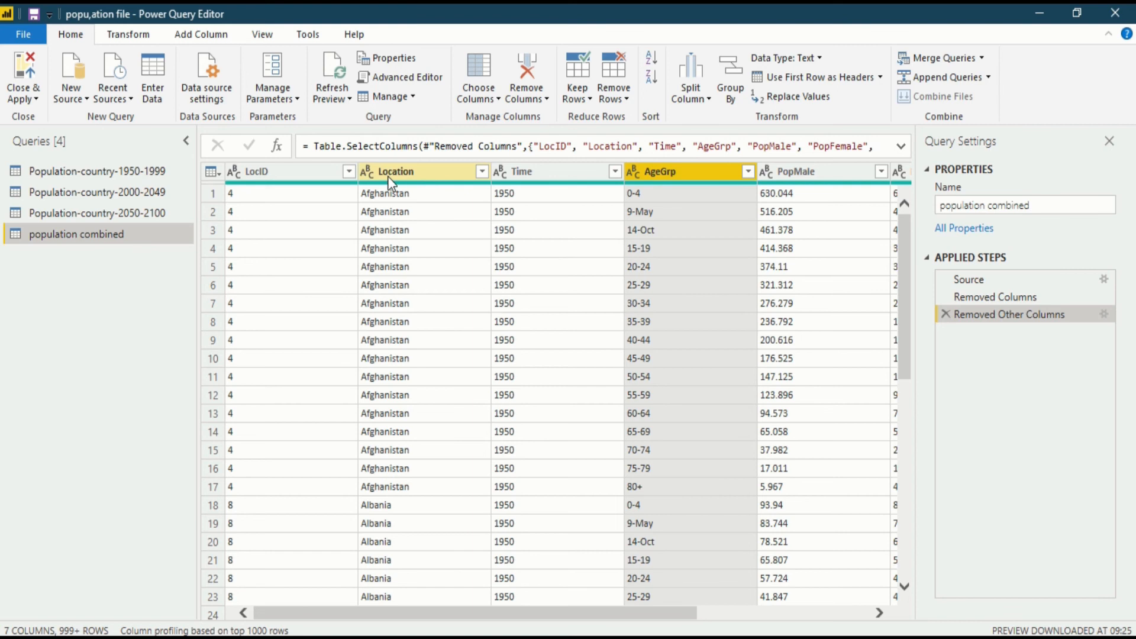
mouse_move(423, 187)
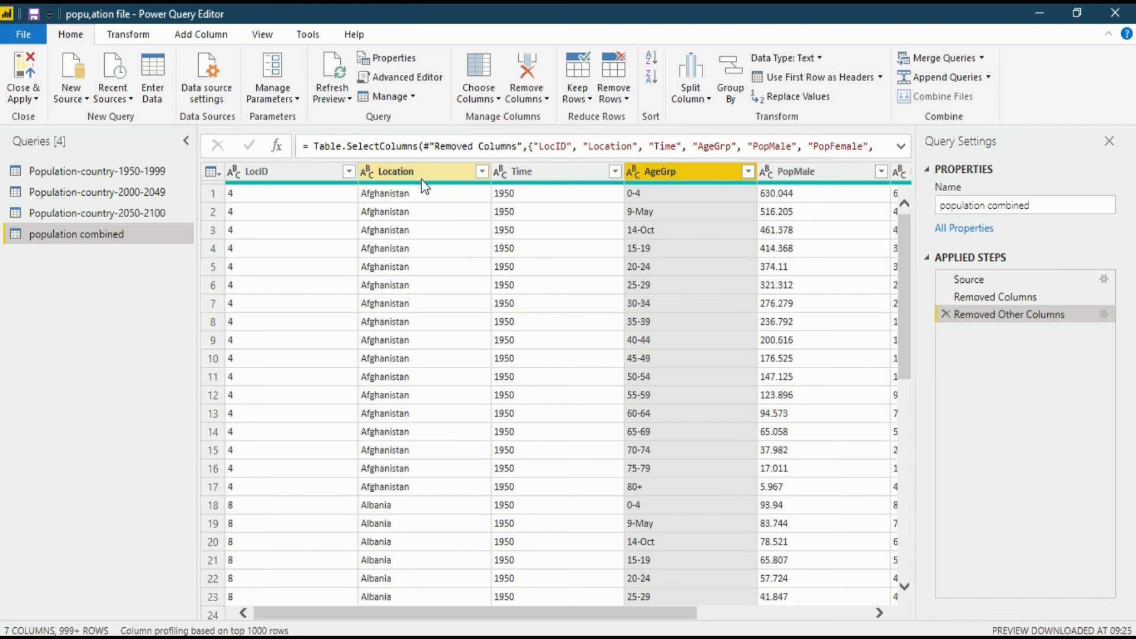
mouse_move(293, 215)
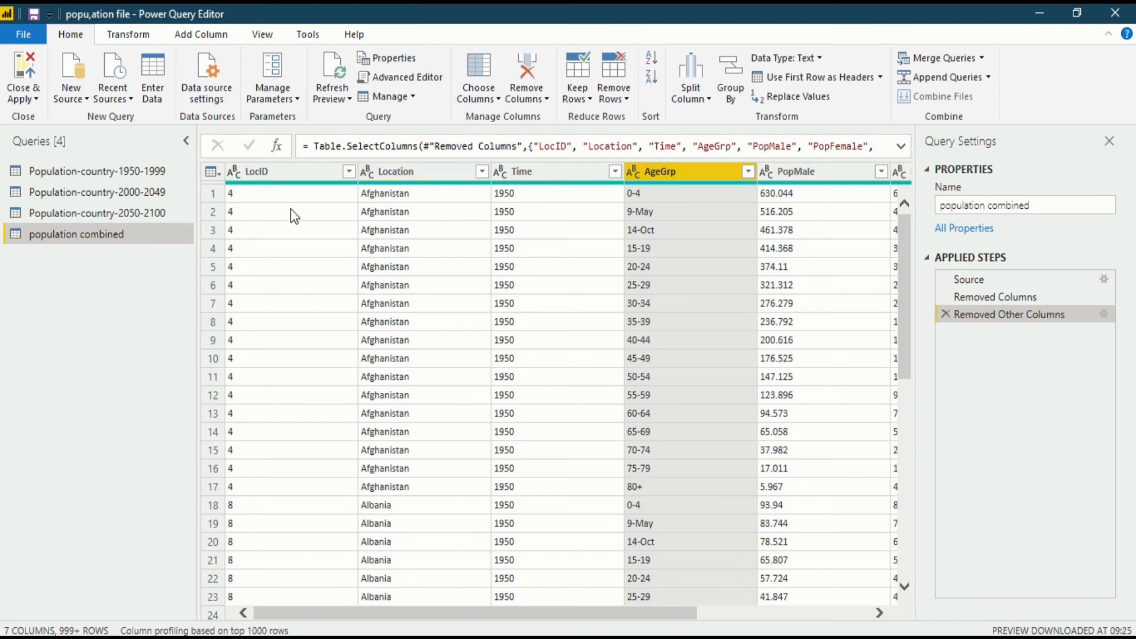
left_click(265, 172)
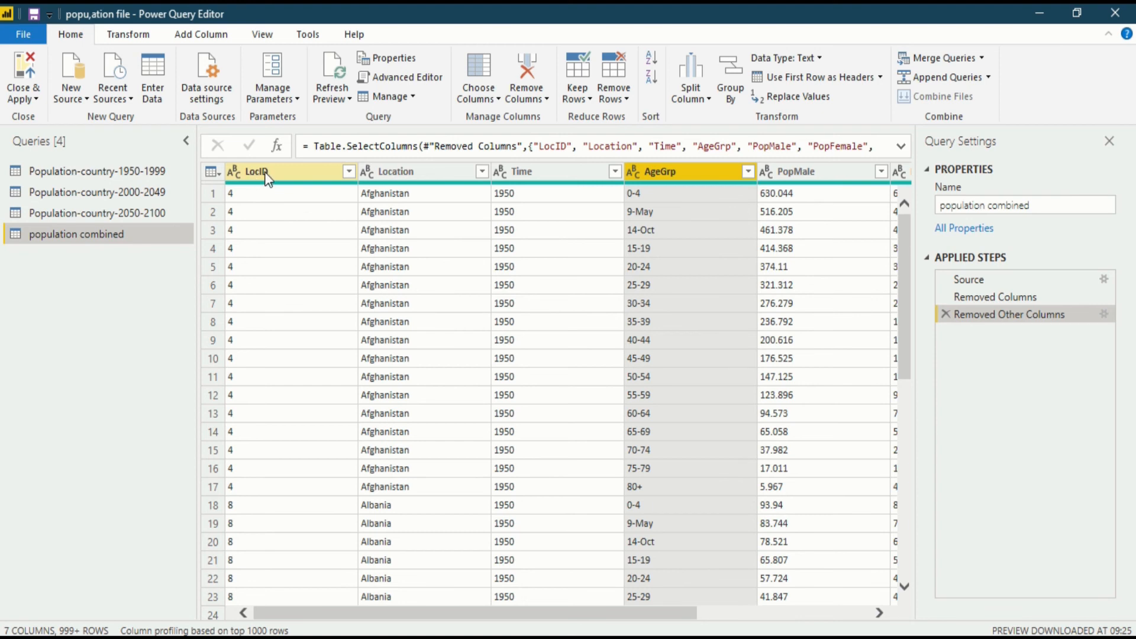
Rename the LocID column to Location ID via its context menu
right_click(265, 176)
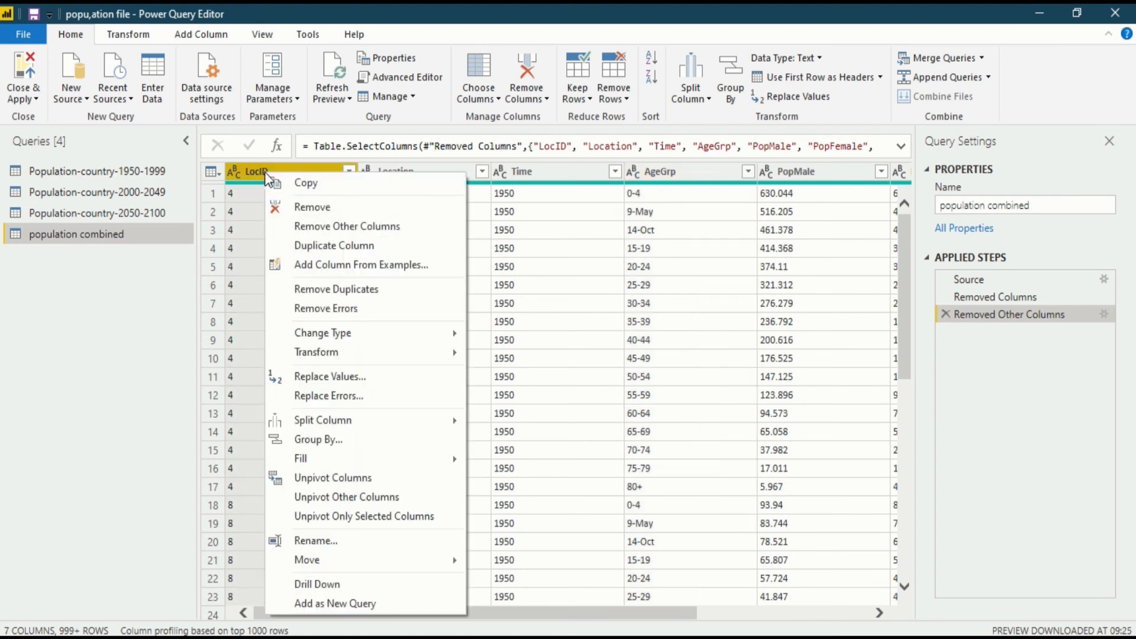
mouse_move(329, 497)
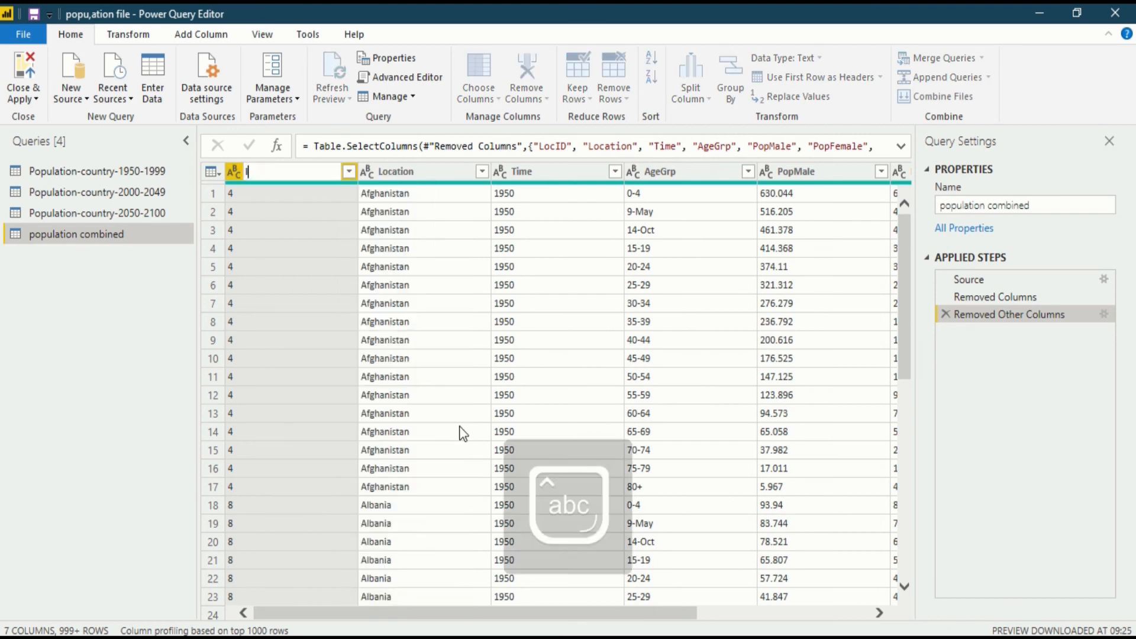
type("location ID")
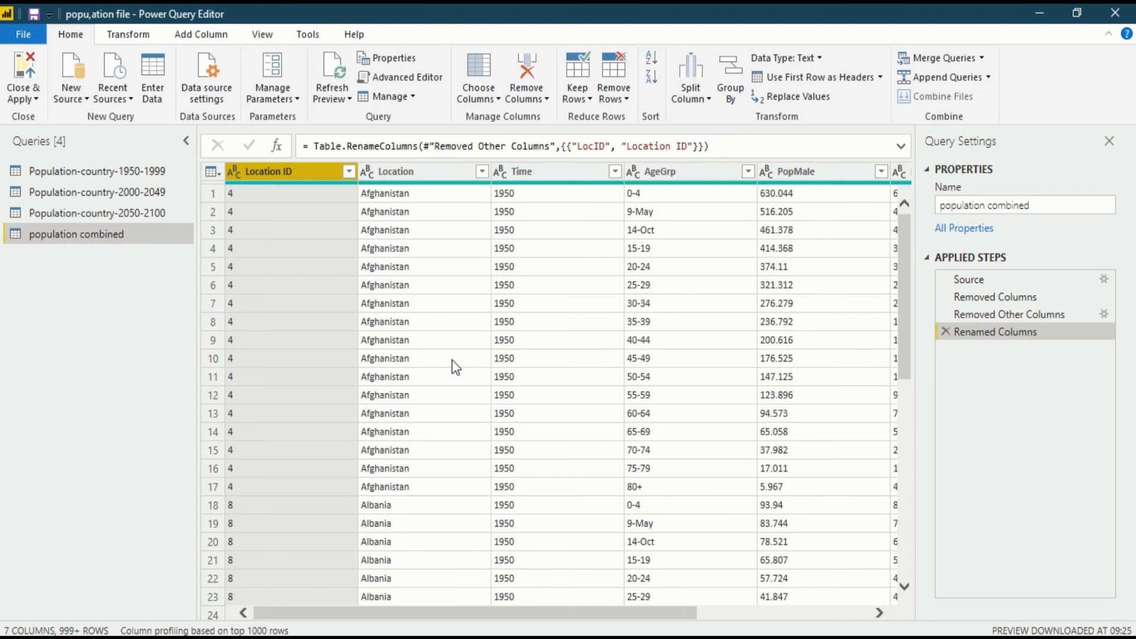
mouse_move(403, 267)
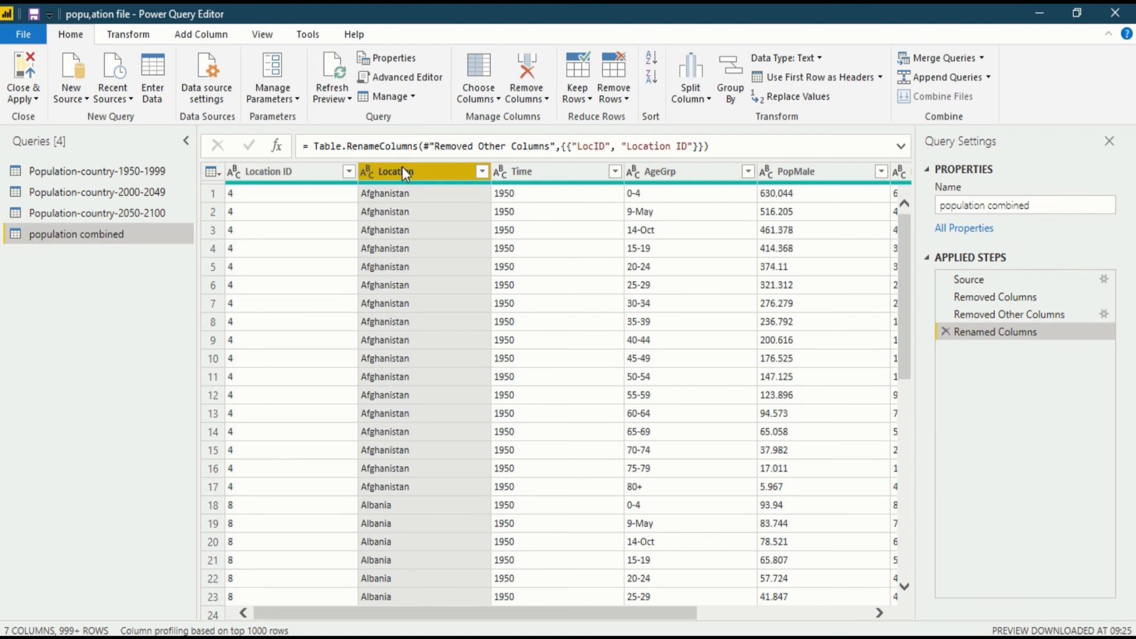
Rename Location to country, Time to year, AgeGrp to Age-Group and PopMale to Population-Male
double_click(396, 170)
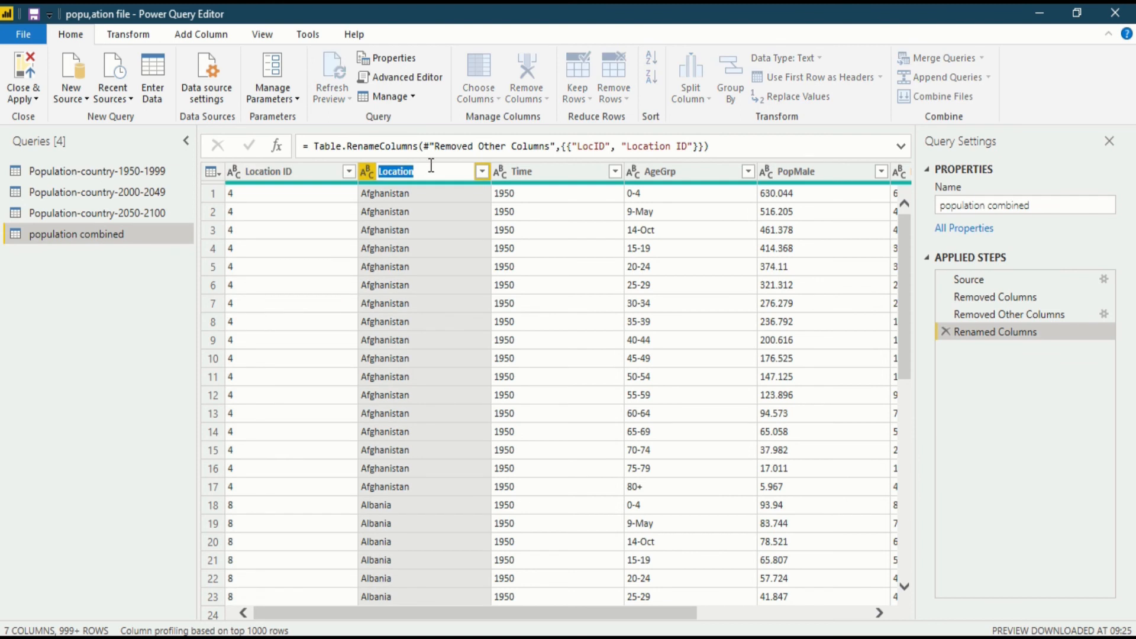
type("country")
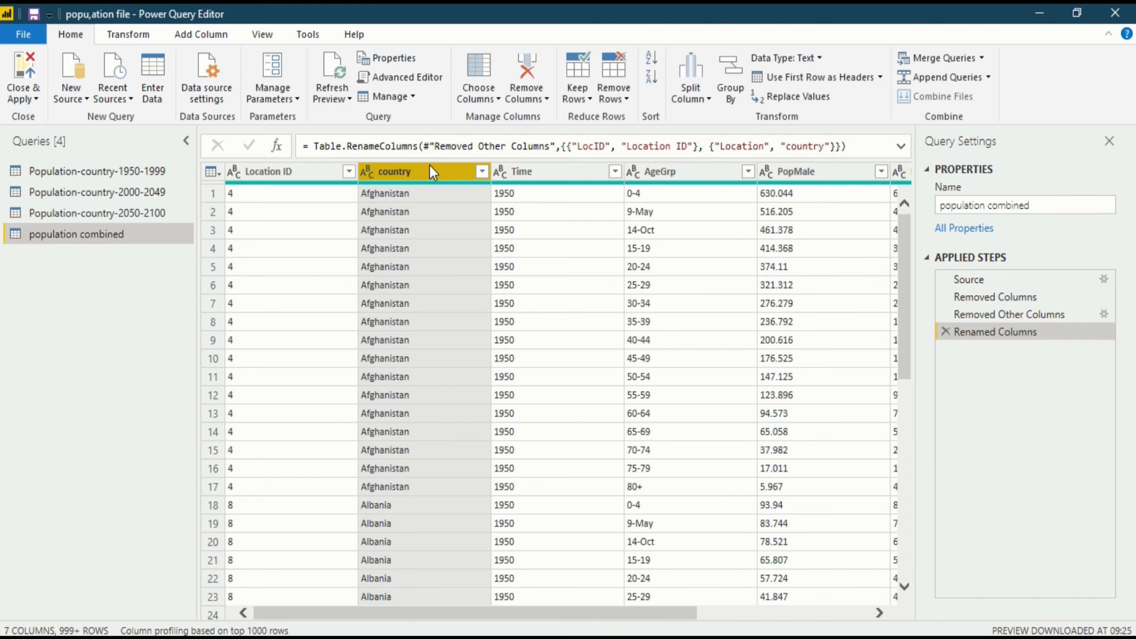
mouse_move(544, 180)
type("y")
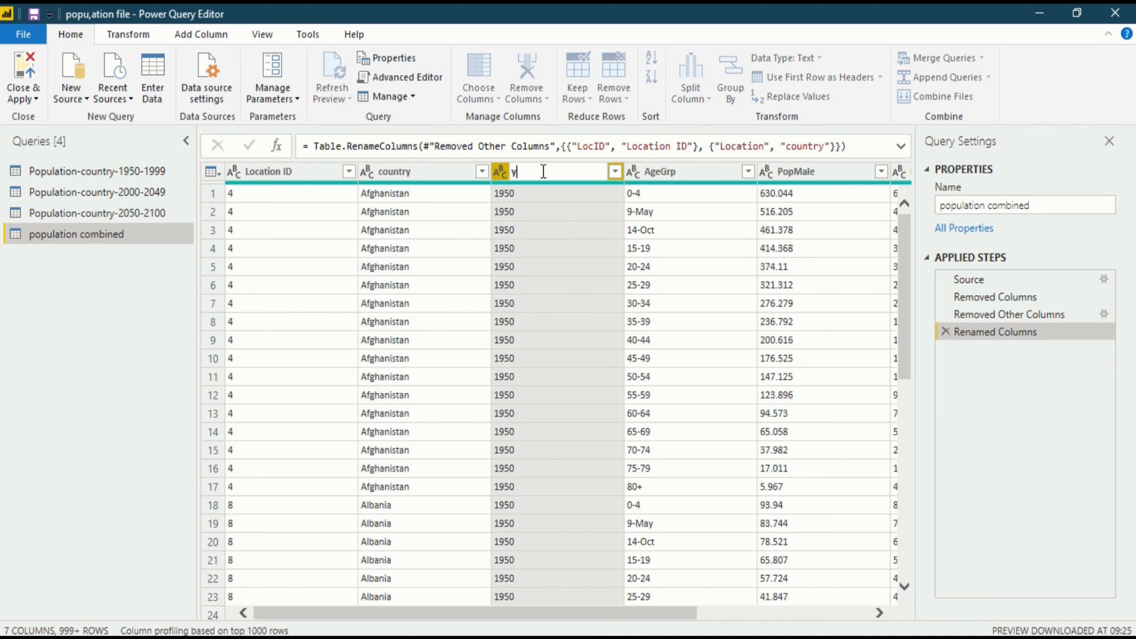
type("ear")
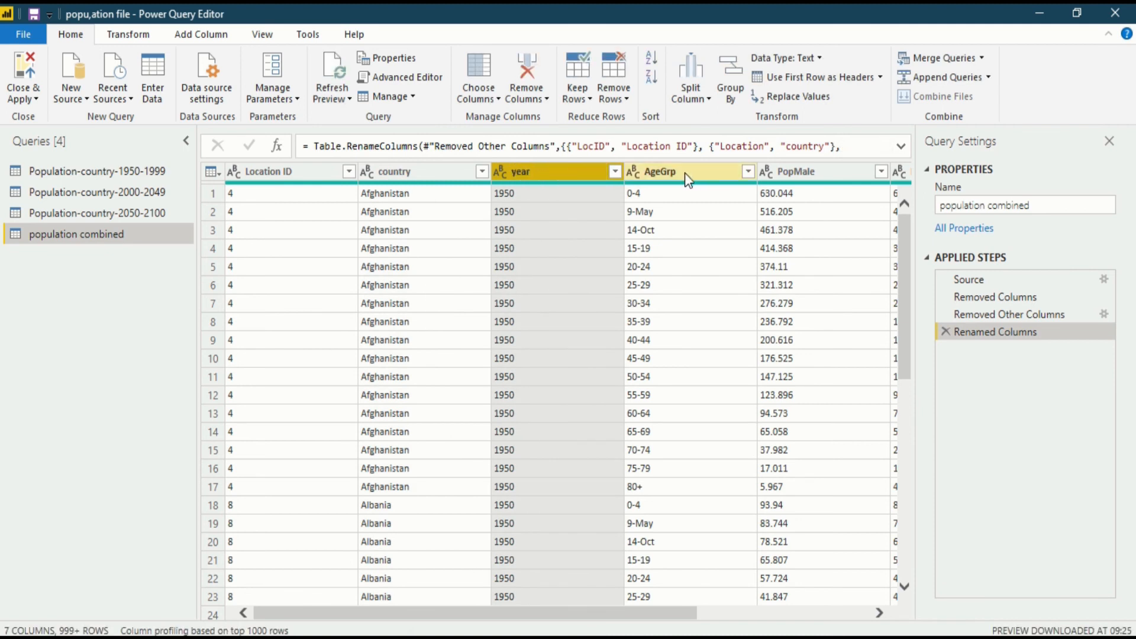
double_click(660, 171)
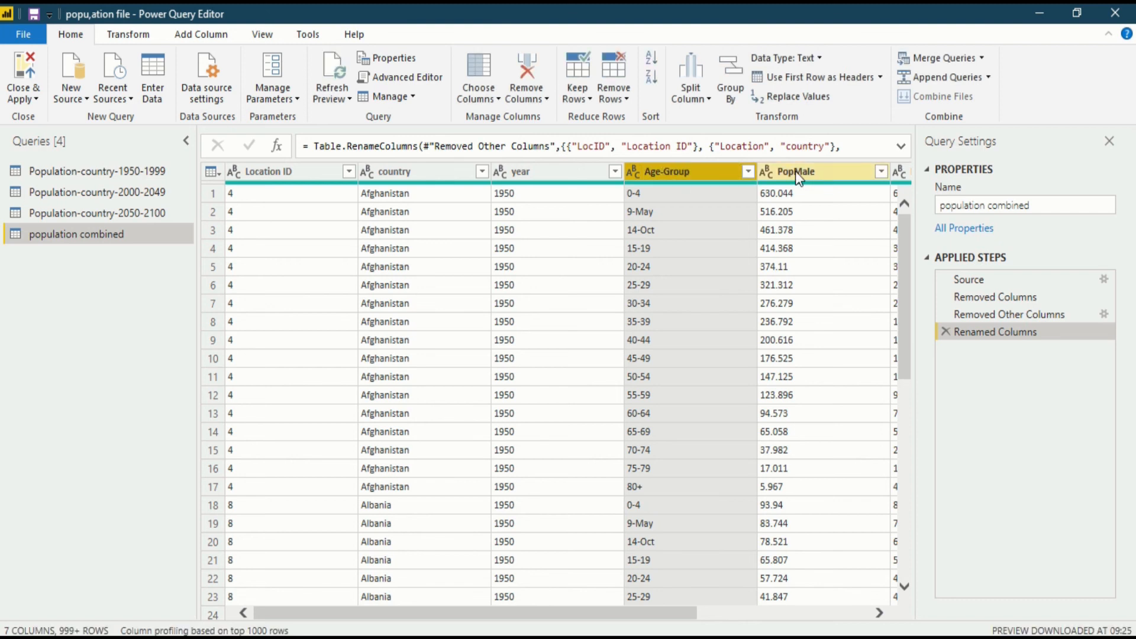
double_click(795, 171)
type("ulation-")
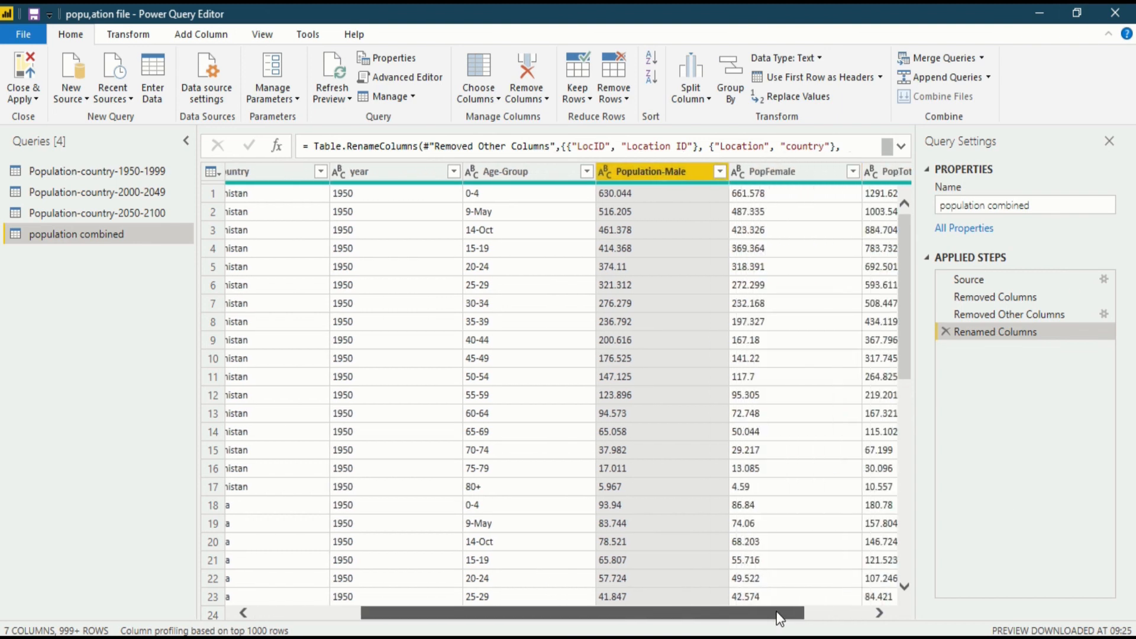
Rename PopFemale to Population-Female and begin renaming PopTotal
scroll("right", 3)
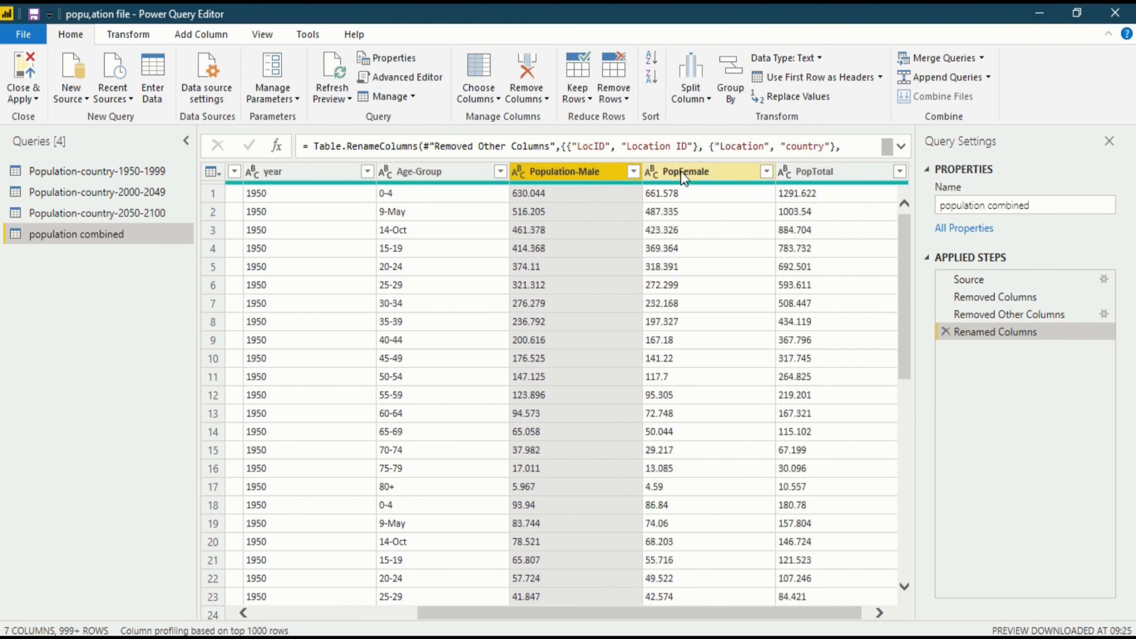
double_click(686, 170)
type("ulation")
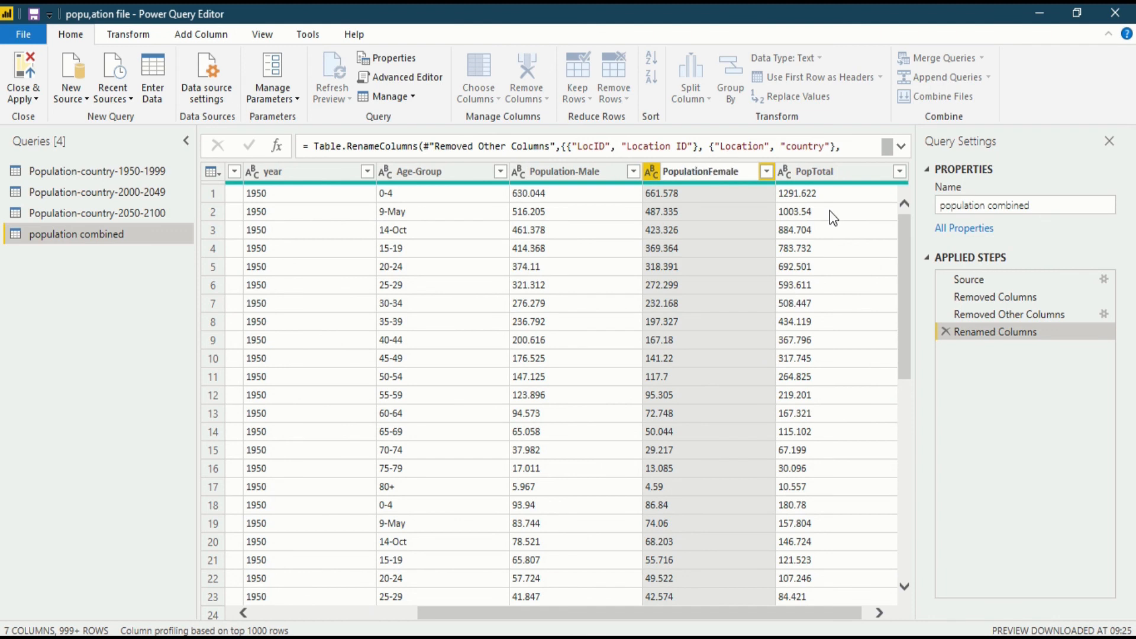
double_click(700, 170)
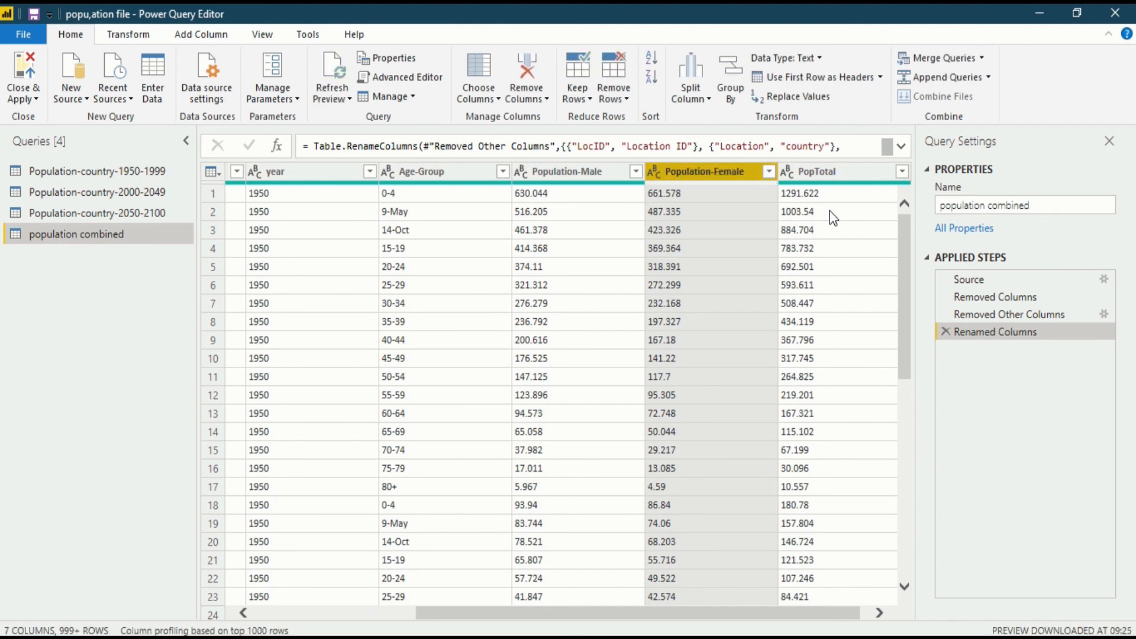
double_click(803, 170)
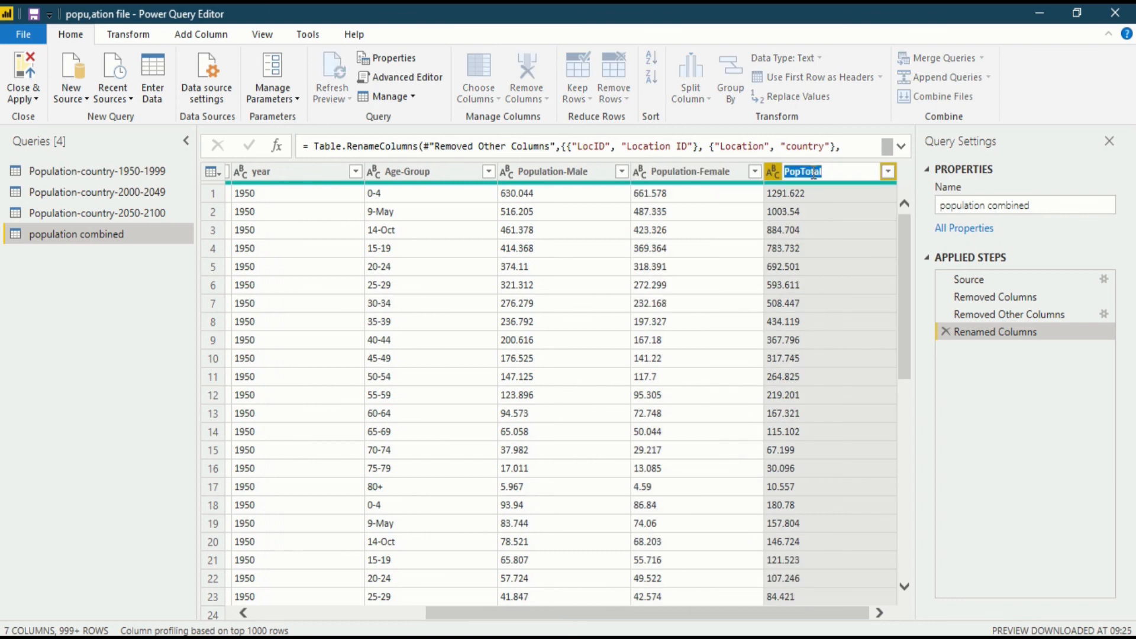